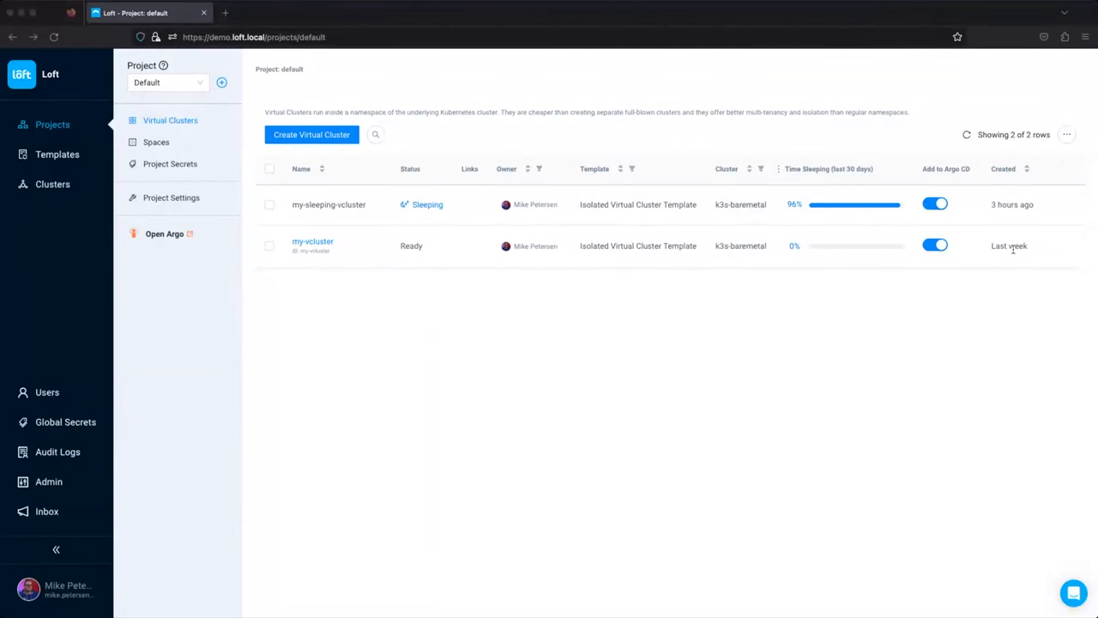
mouse_move(252, 324)
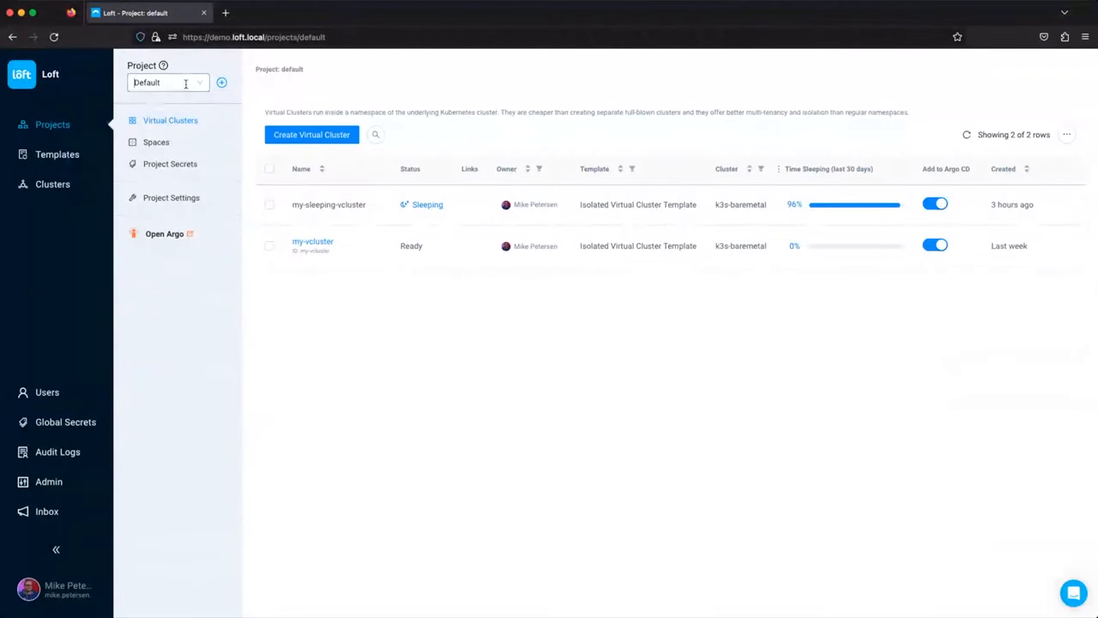
Open the Default project's settings with YAML and check its allowed templates: all templates.
click(168, 82)
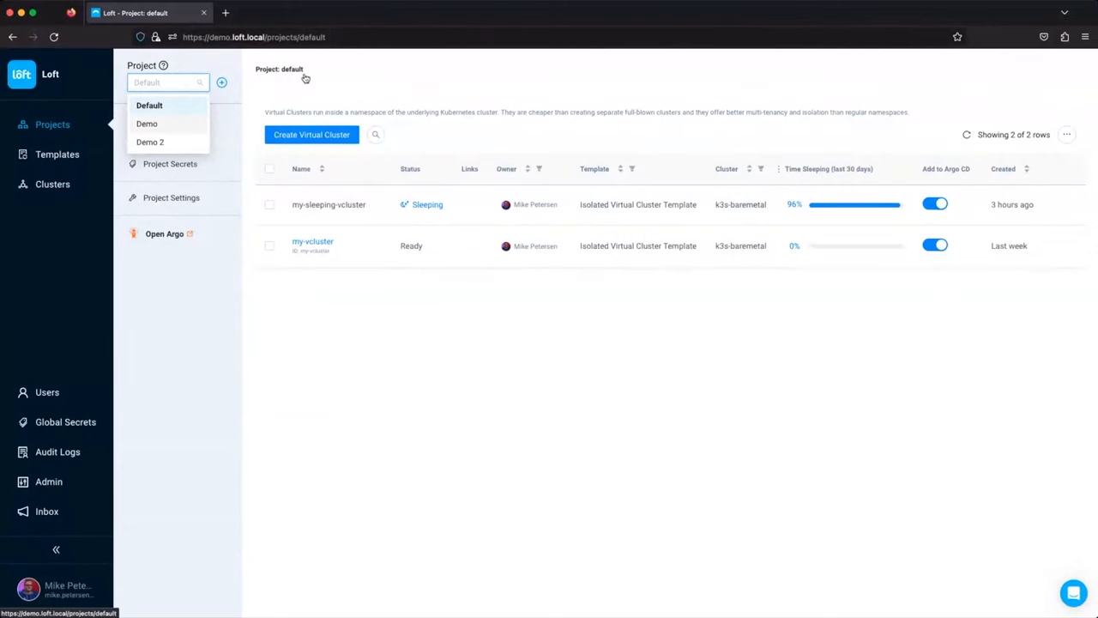
click(168, 82)
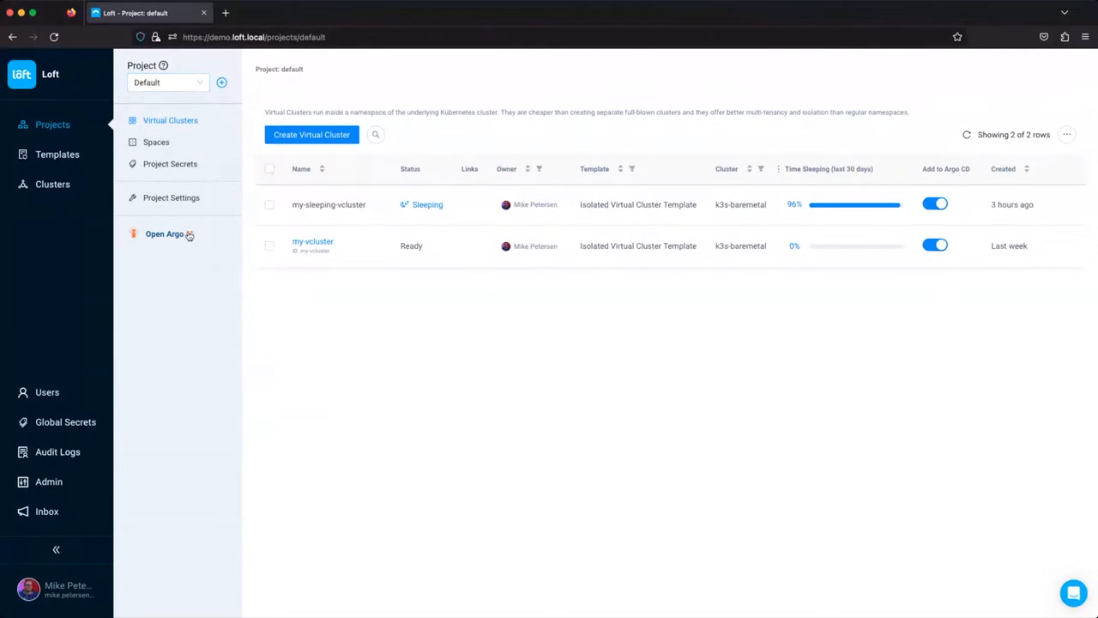
click(171, 198)
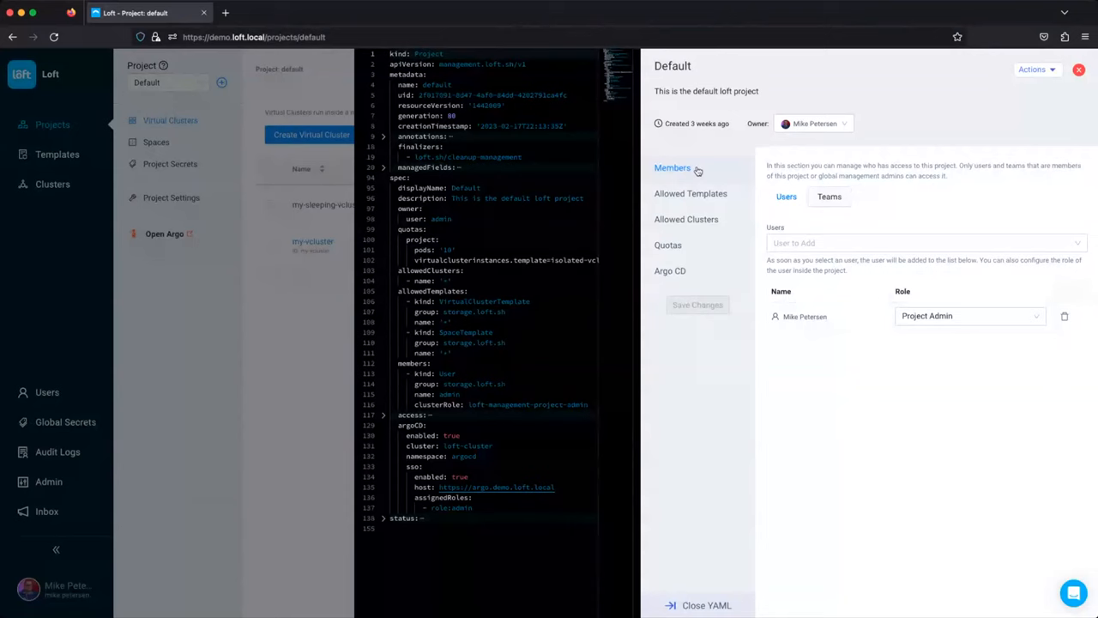
mouse_move(838, 320)
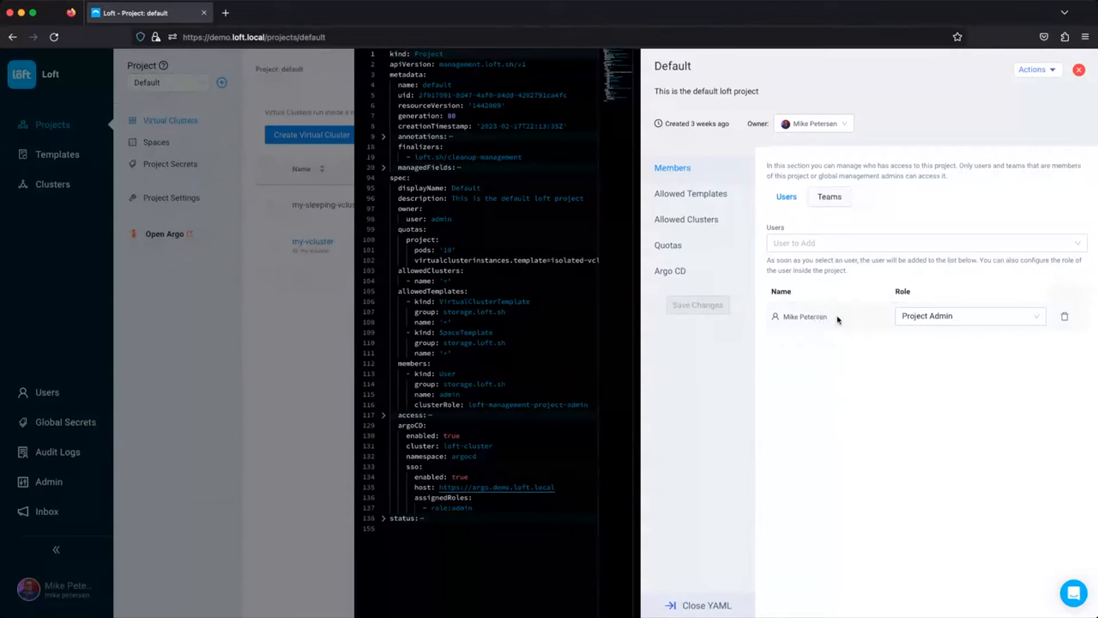
click(691, 193)
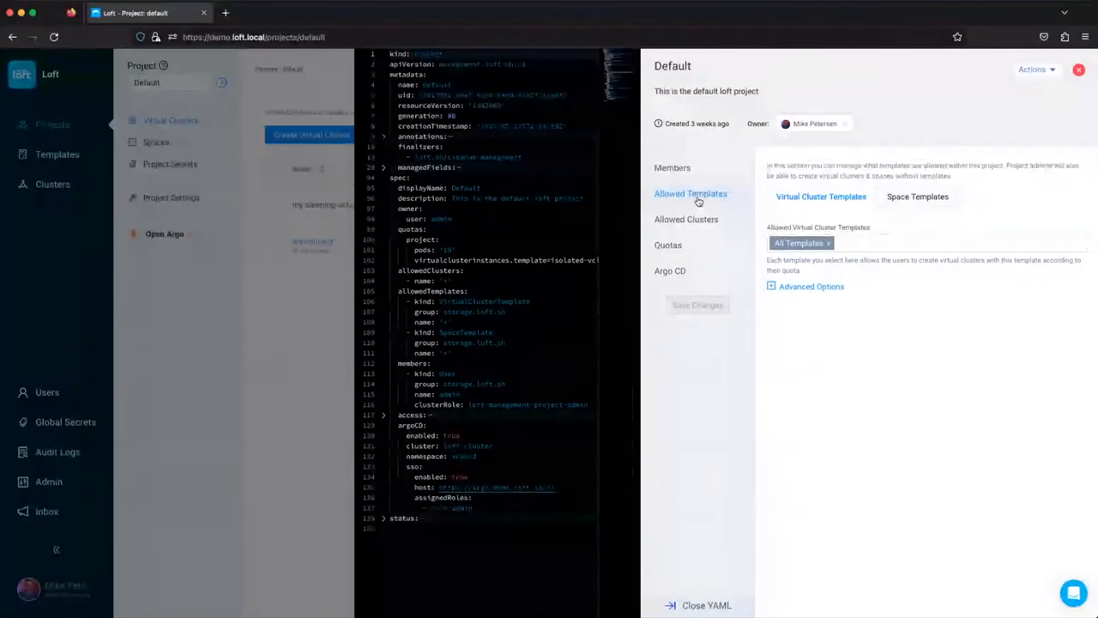
Check Default's allowed clusters, then quotas showing pods 10/10 and virtual cluster instances 2/10.
click(686, 219)
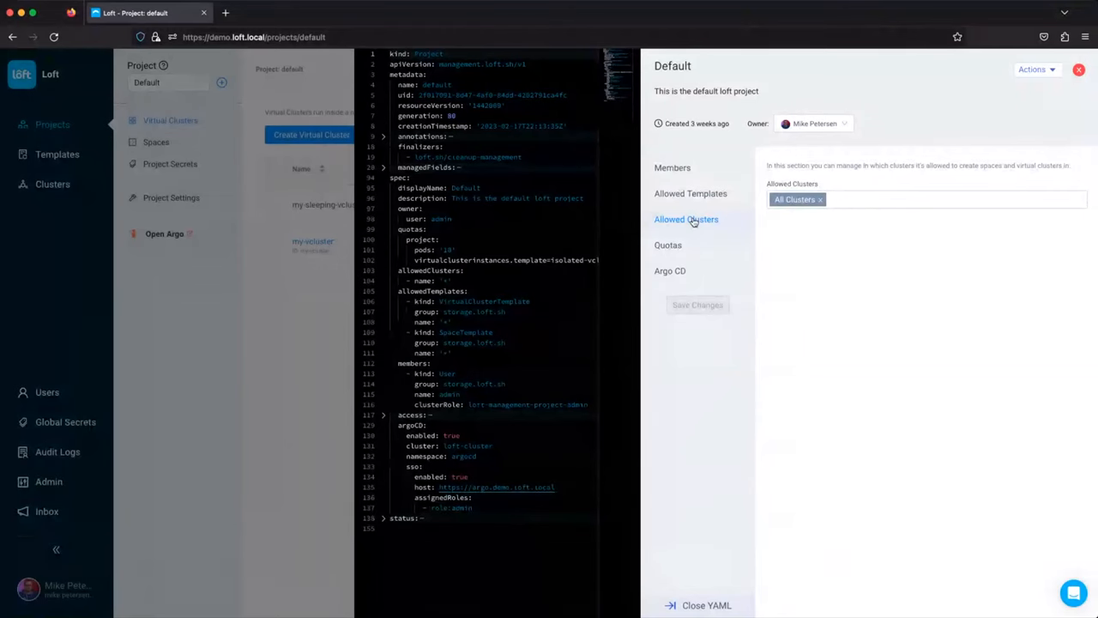
mouse_move(692, 226)
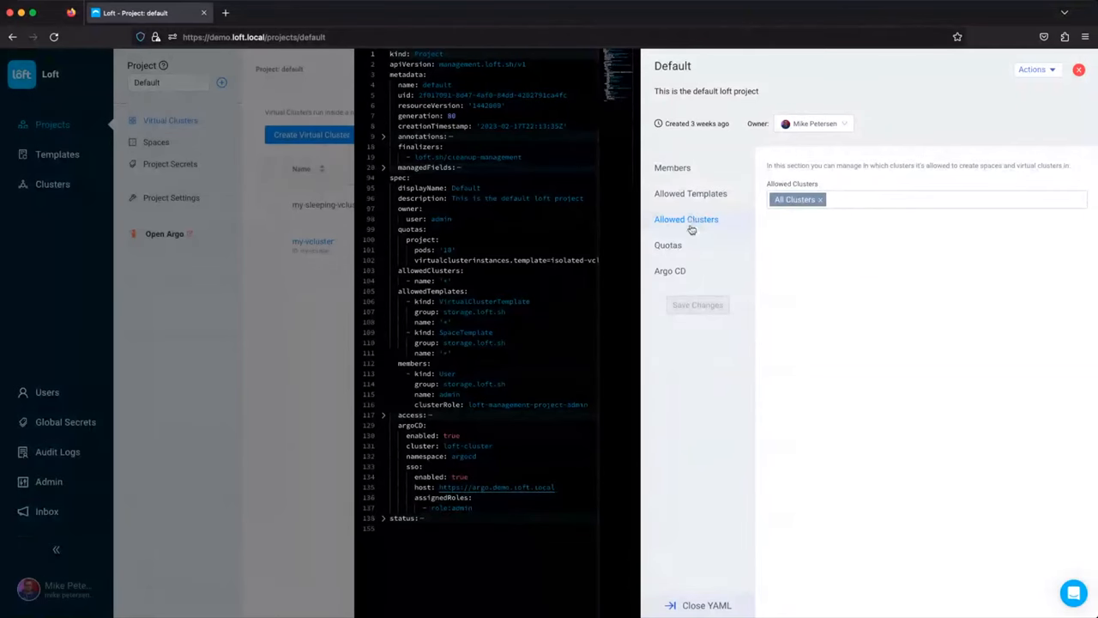
click(669, 245)
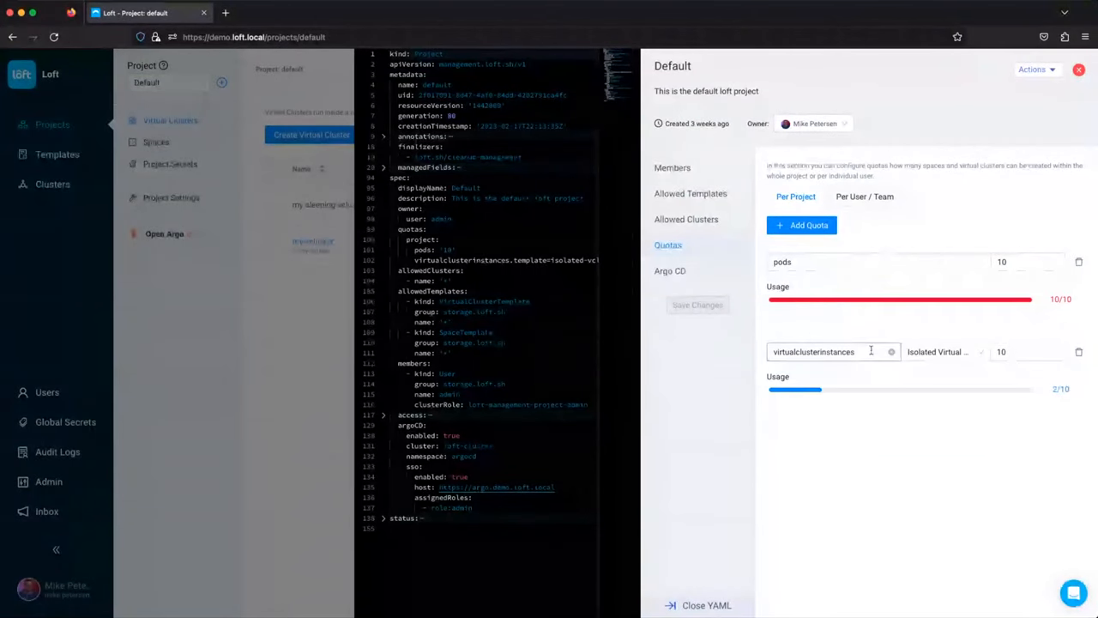
Insert an empty quota row, then view Argo CD settings with integration and SSO enabled.
click(833, 352)
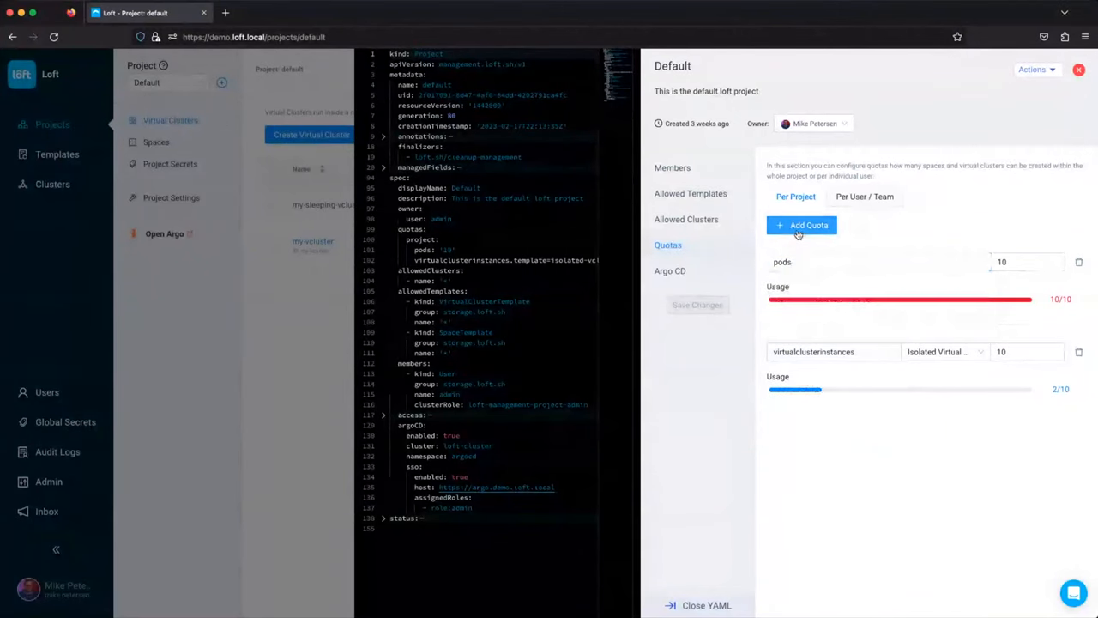
click(801, 225)
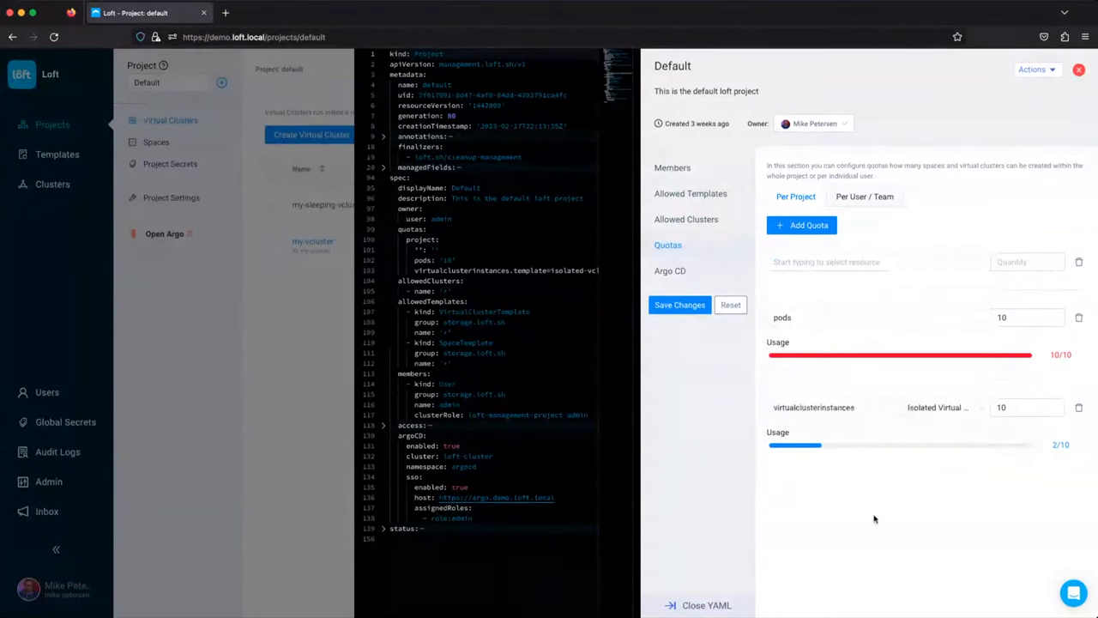
mouse_move(700, 323)
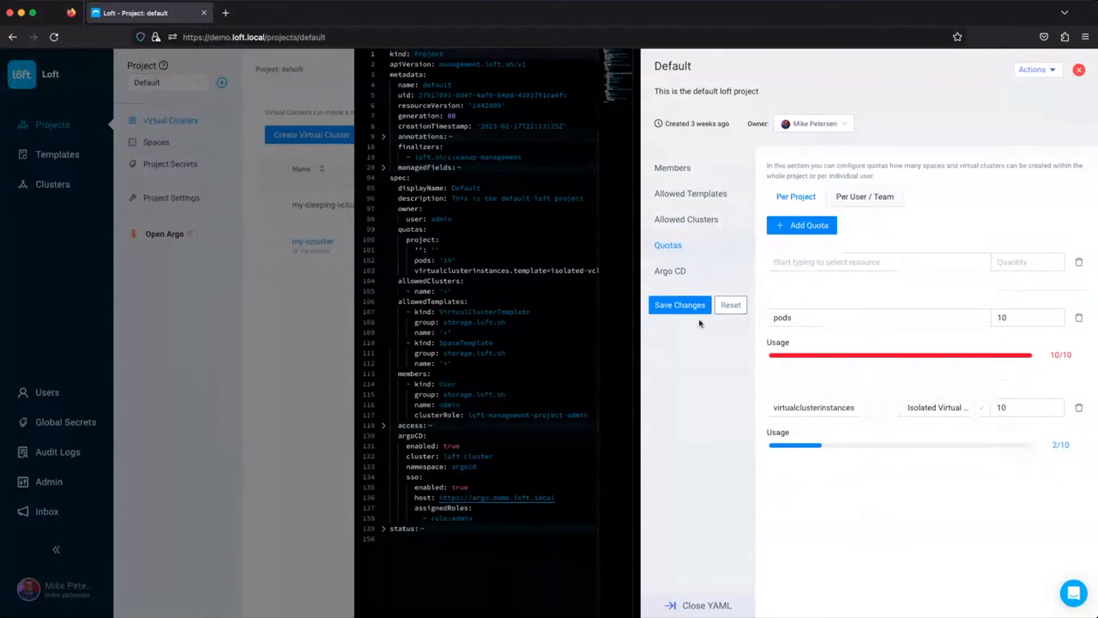
click(670, 271)
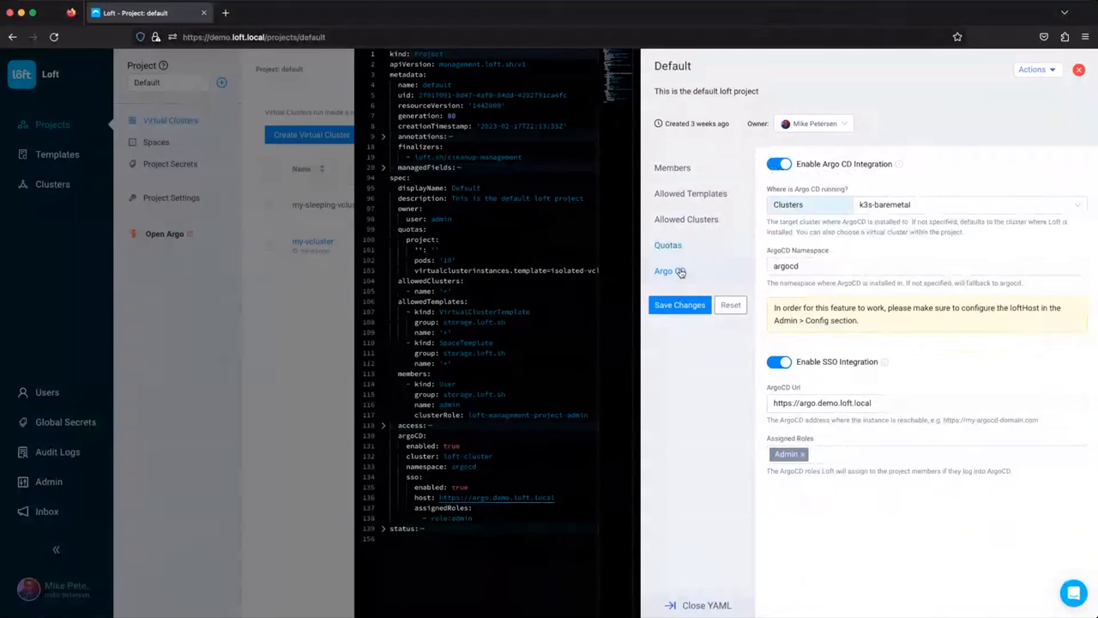
Close the Default project panel and discard the unsaved quota change.
click(953, 205)
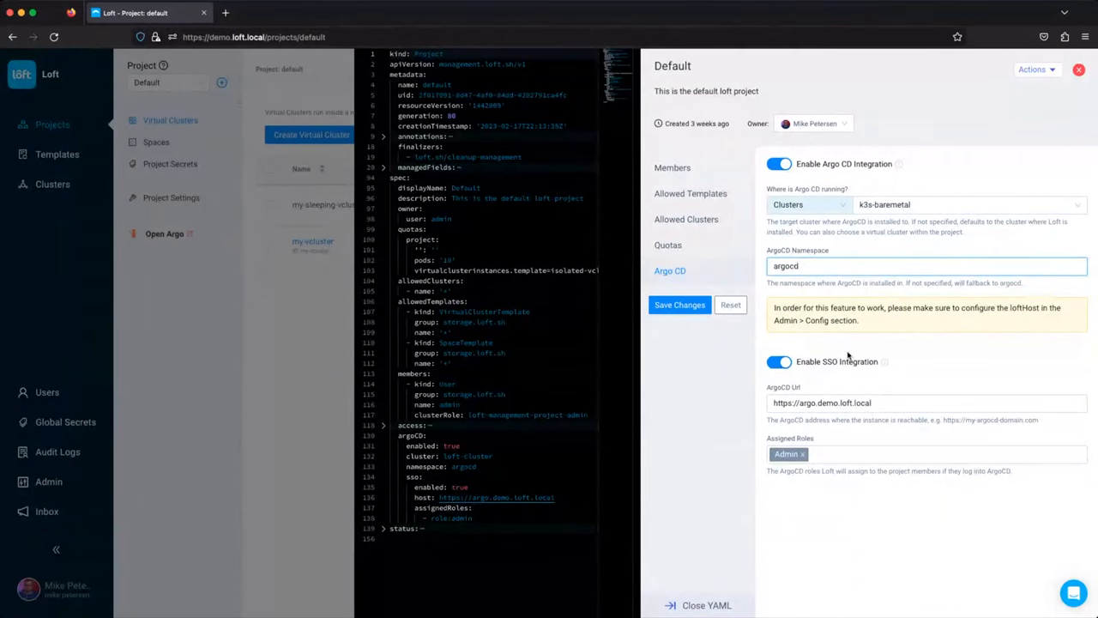
click(927, 266)
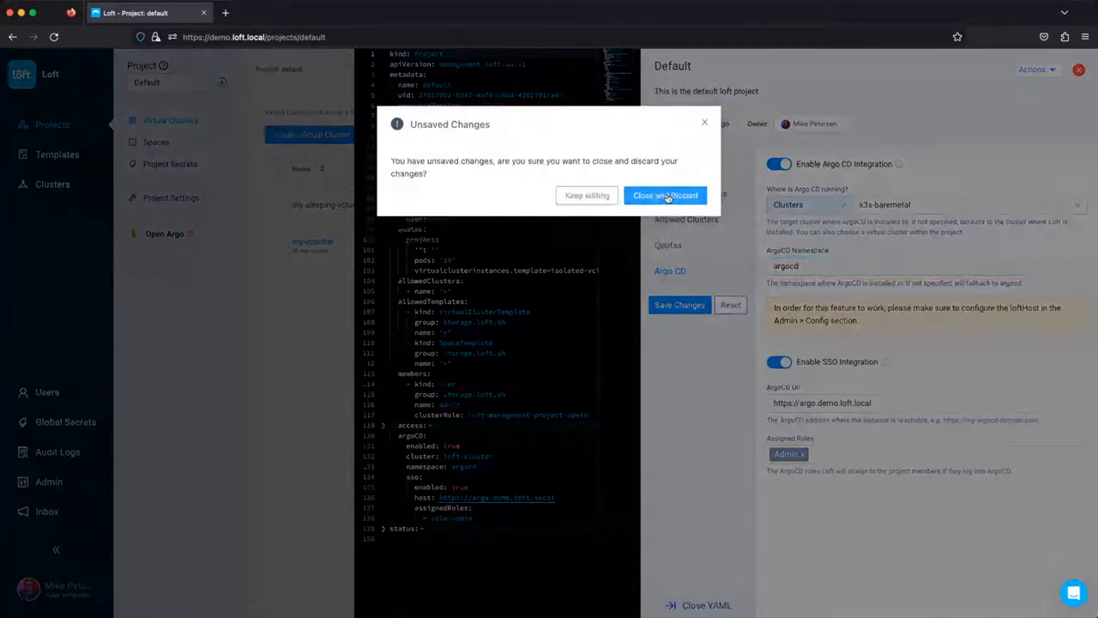
click(665, 194)
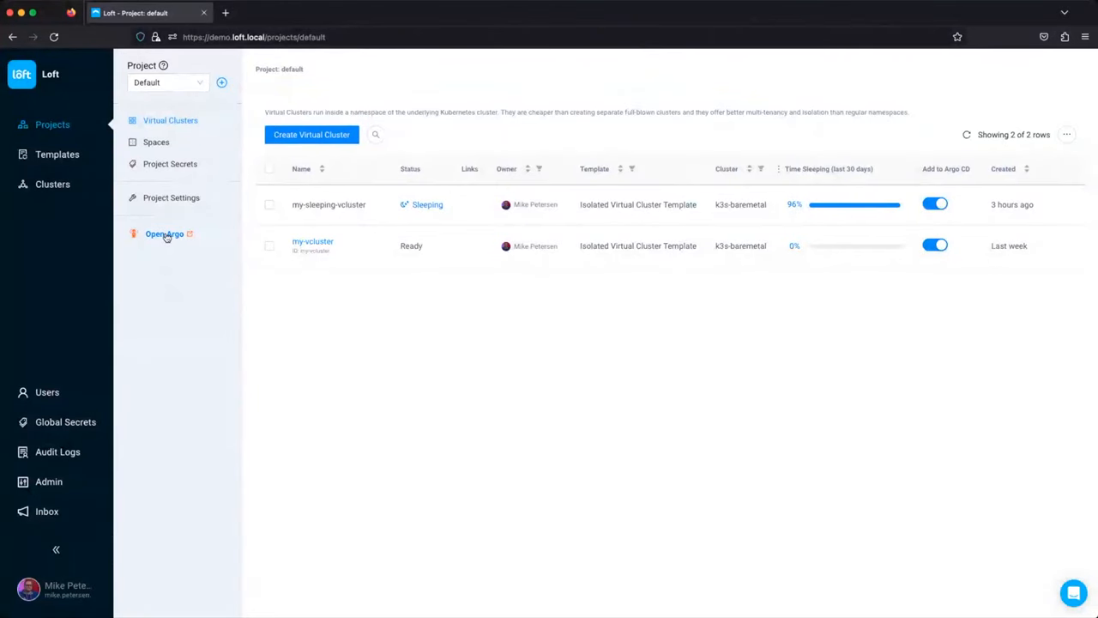
Open Argo CD in a new tab, logging in via Loft and granting access.
click(164, 234)
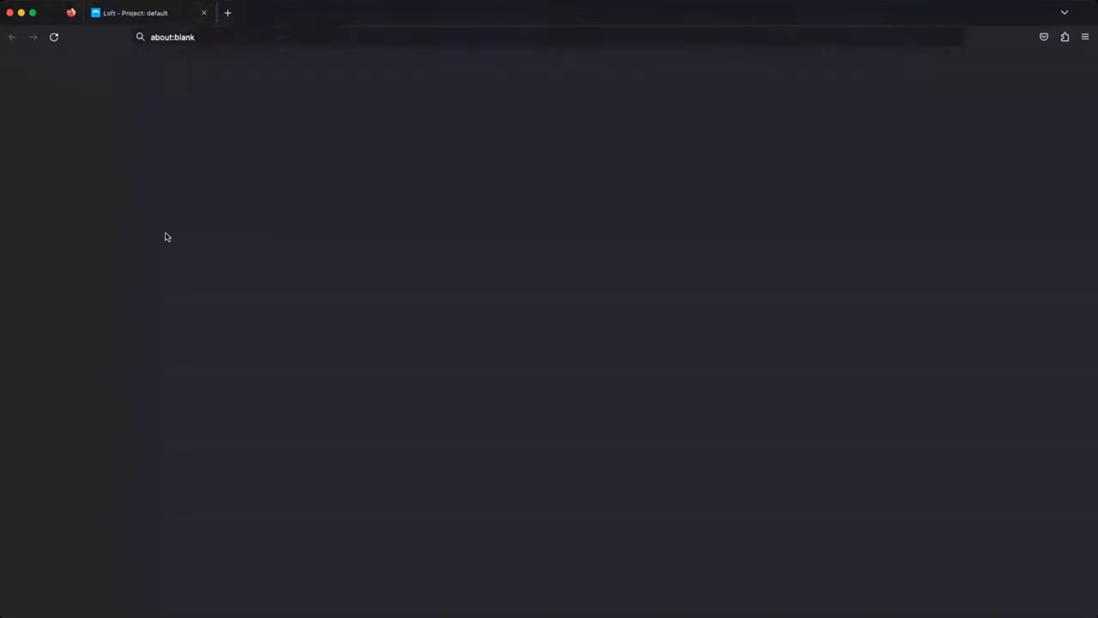
click(228, 12)
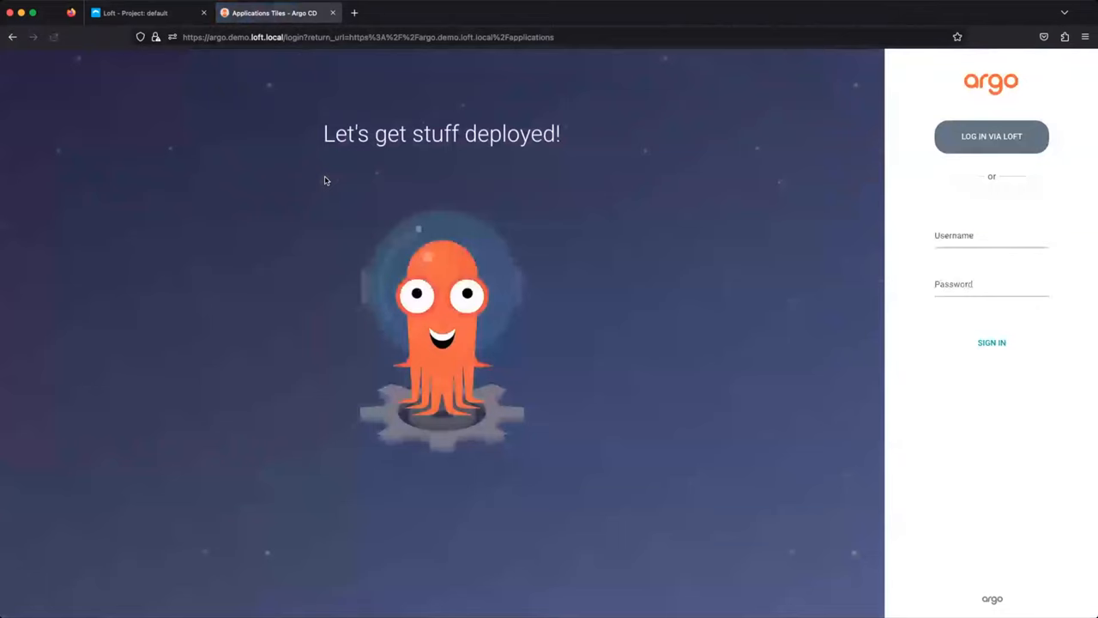
click(991, 137)
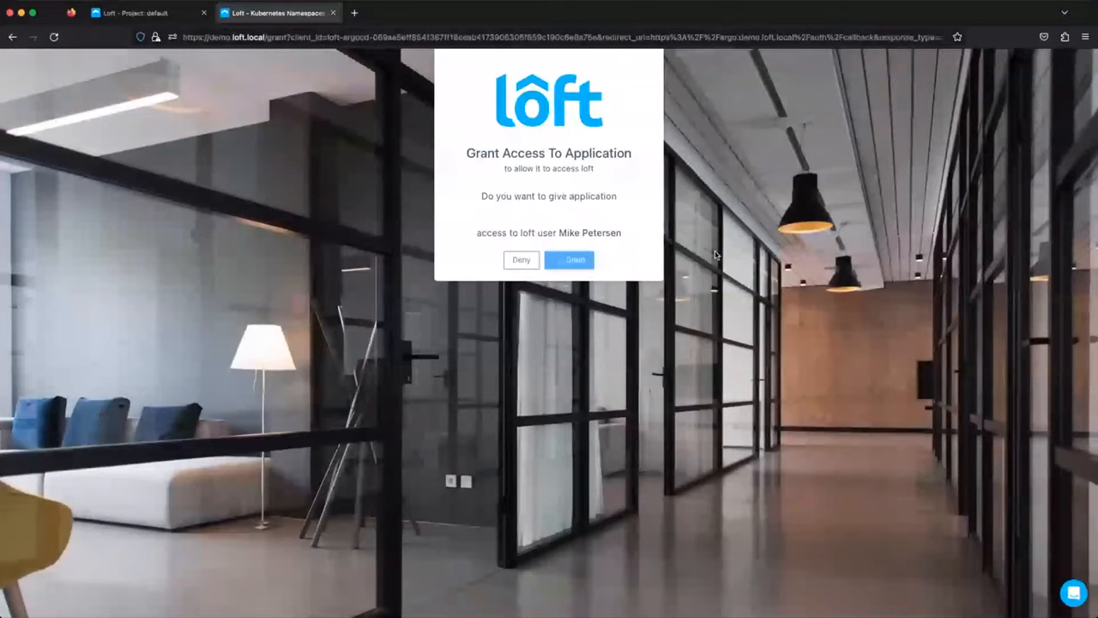
click(569, 260)
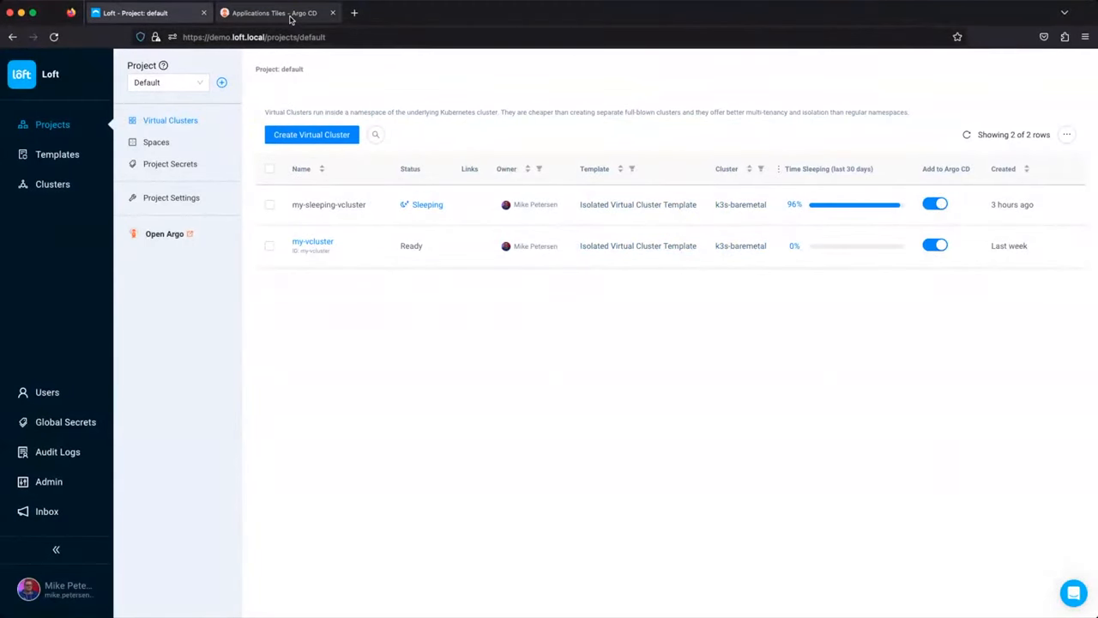
Review Argo CD's guestbook app and its four registered clusters, then return to Loft.
click(273, 12)
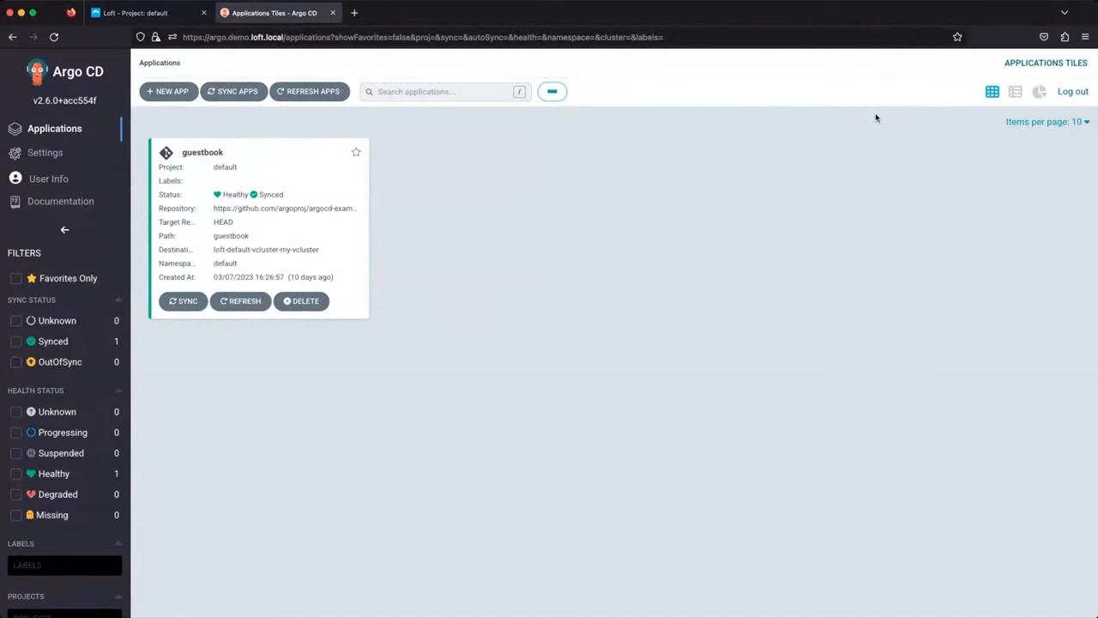
click(45, 152)
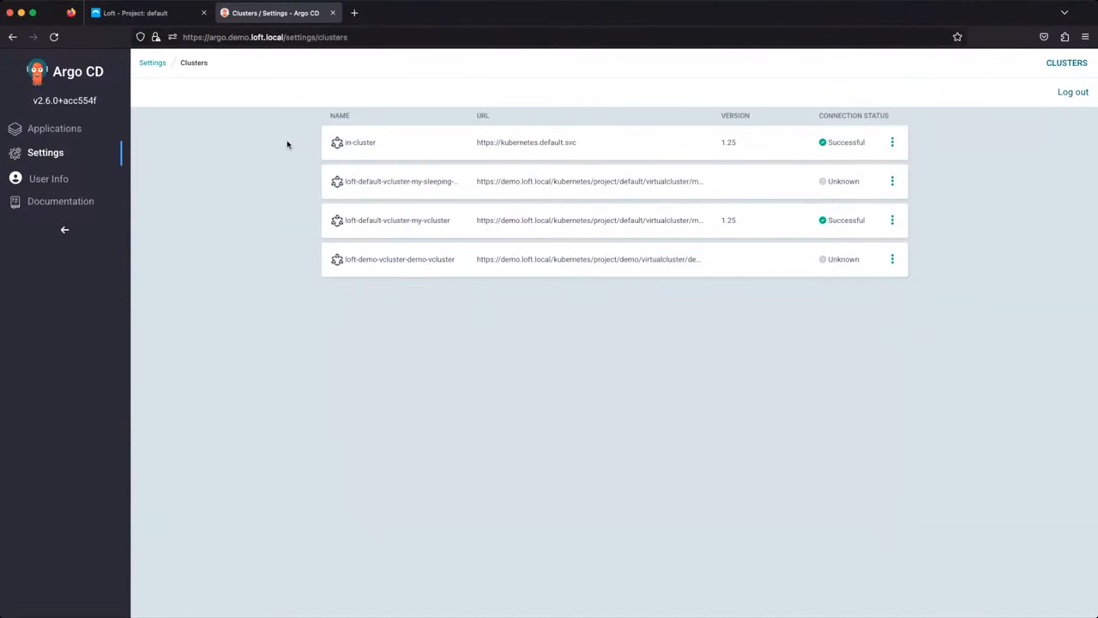
mouse_move(310, 369)
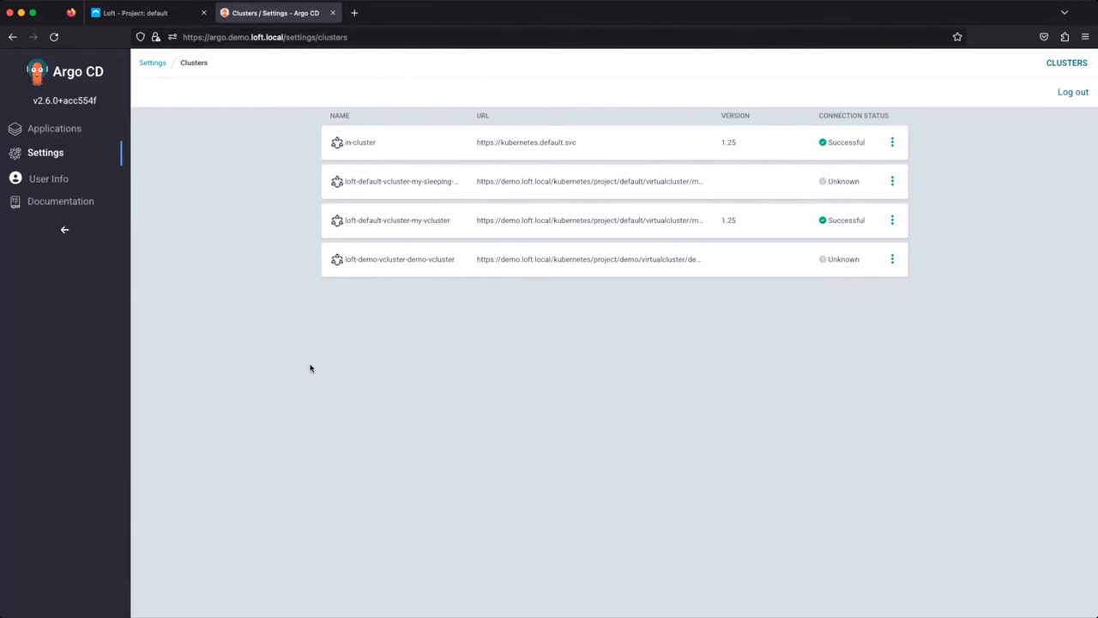
click(146, 12)
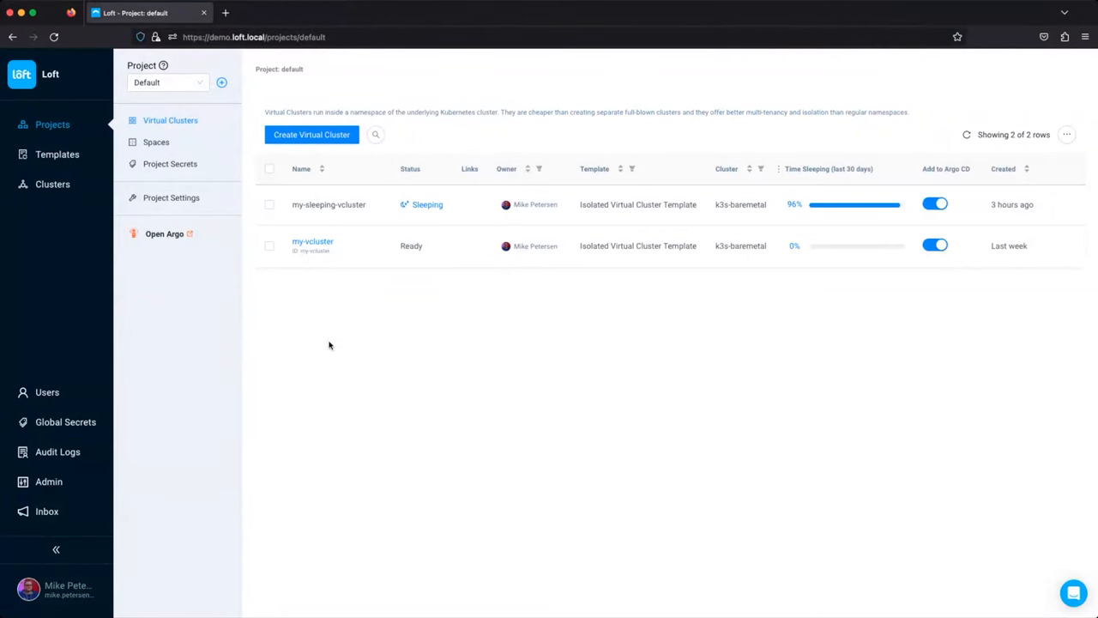
Show the Isolated Virtual Cluster Template's Apps: ArgoCD 0.0.0 with host argocd.demo.loft.local.
click(57, 154)
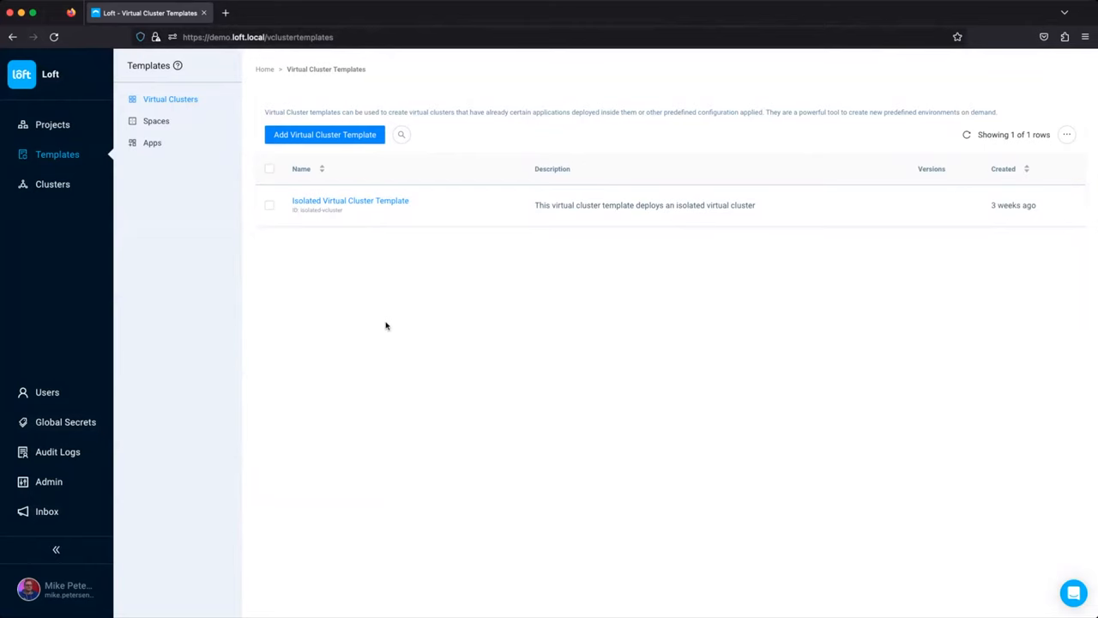
click(417, 204)
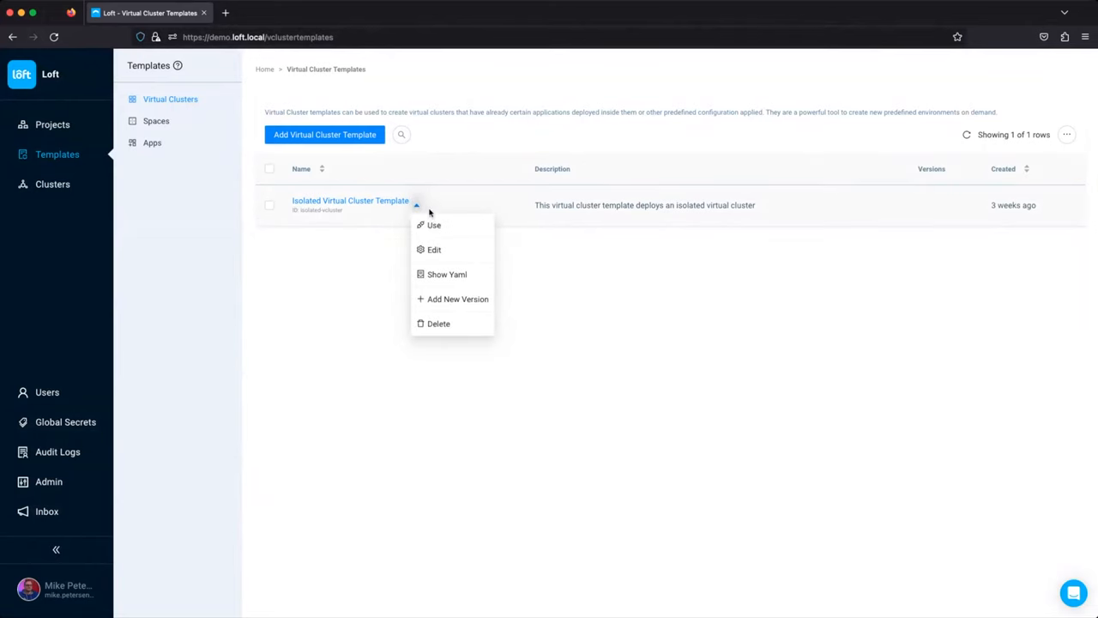
mouse_move(433, 225)
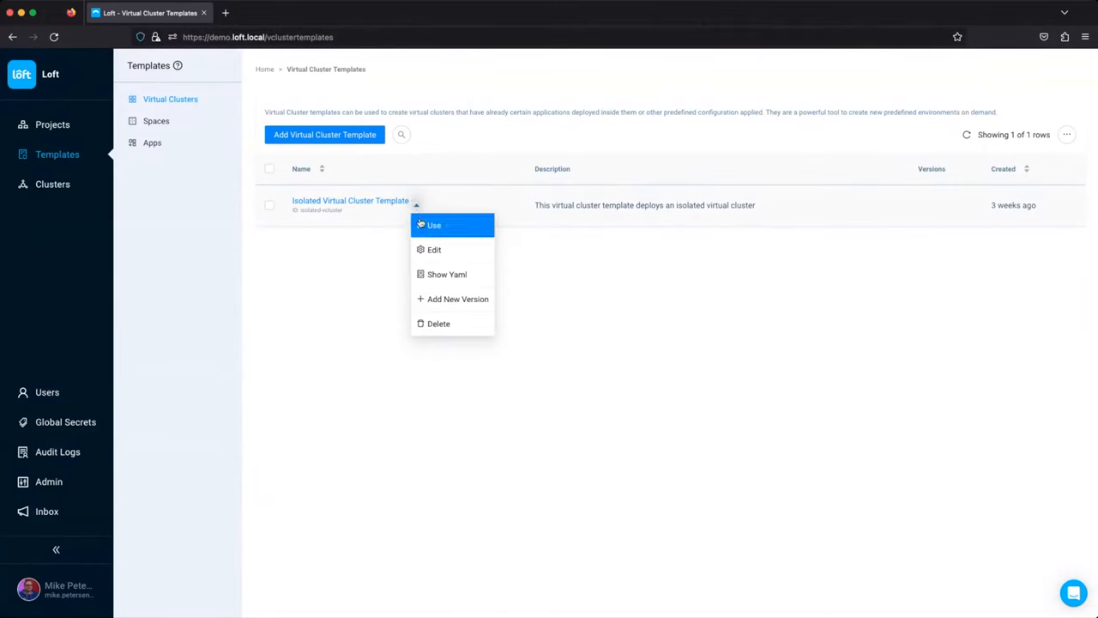
click(435, 248)
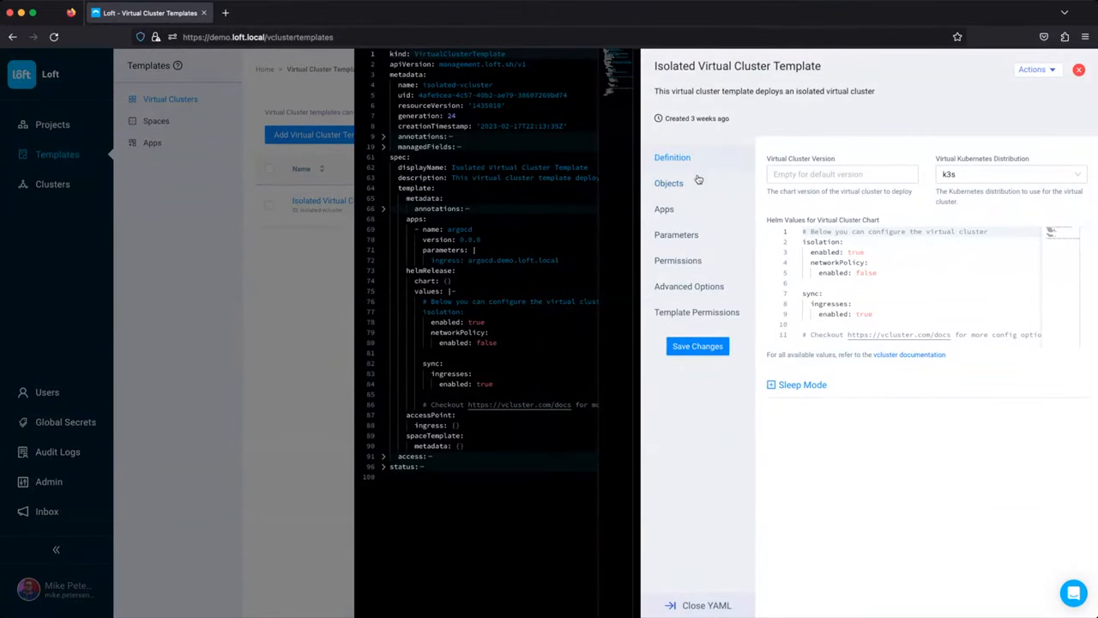
click(664, 208)
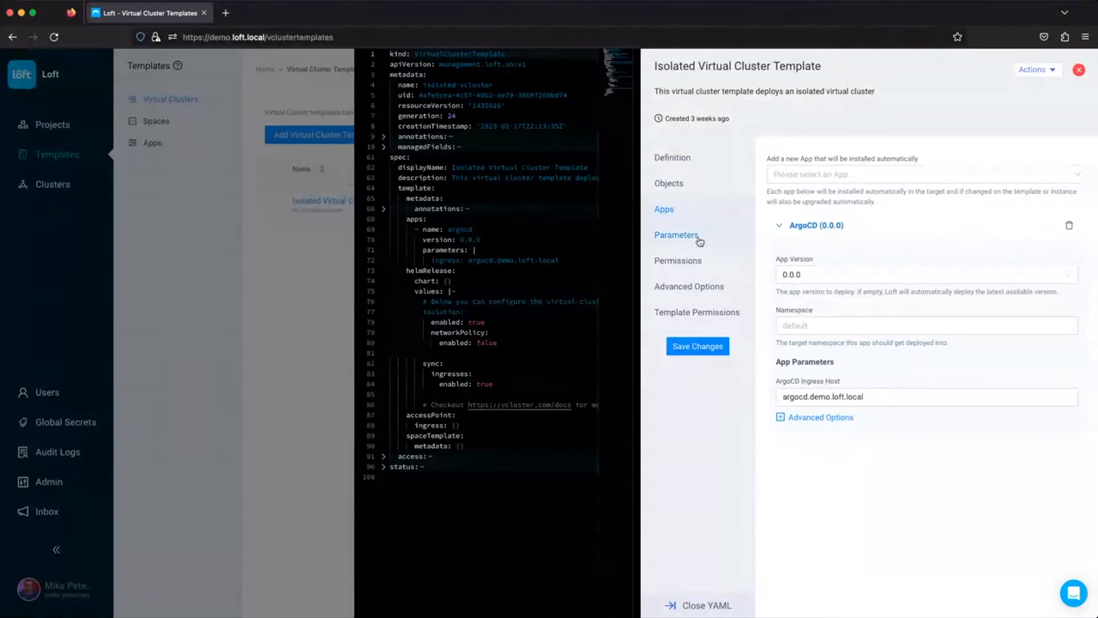
Review the template's parameters, permissions and template permissions, then close it and go to app templates.
click(677, 234)
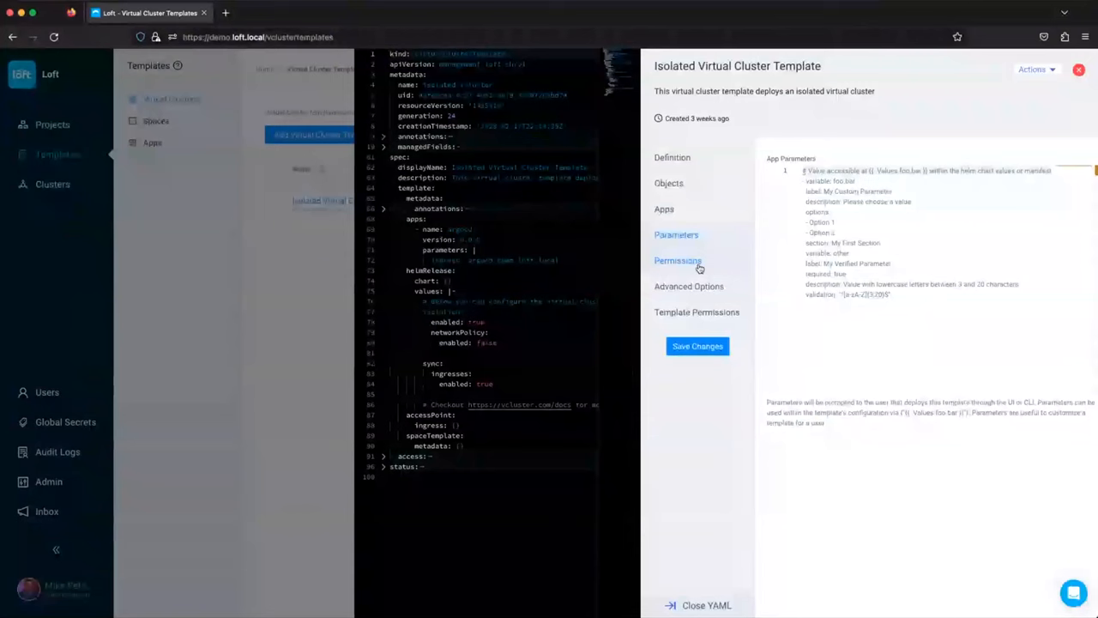
click(678, 260)
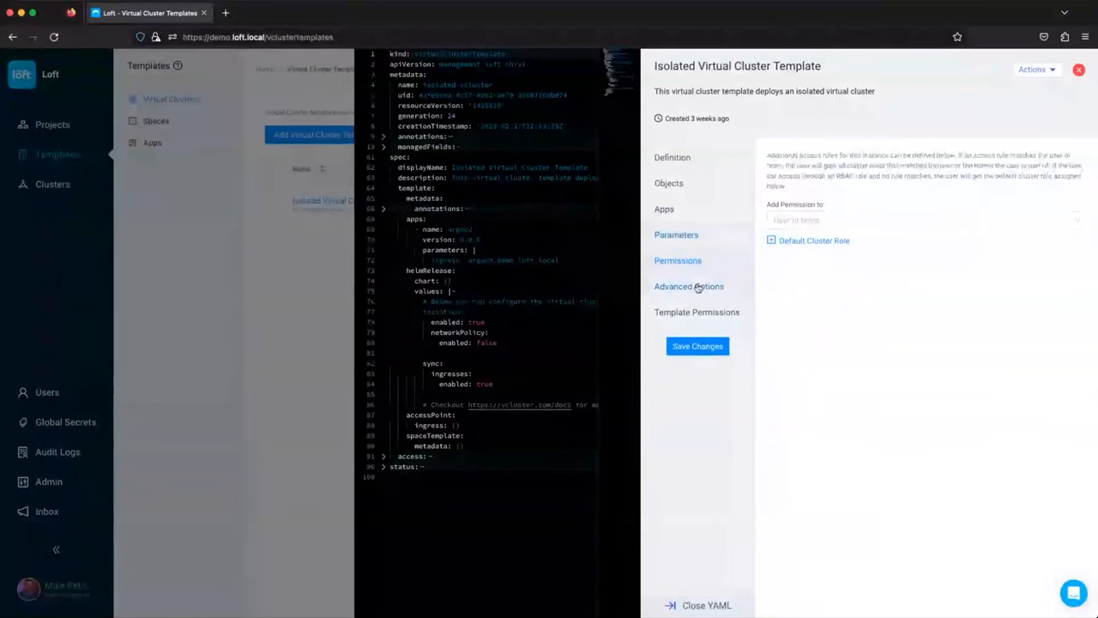
click(697, 311)
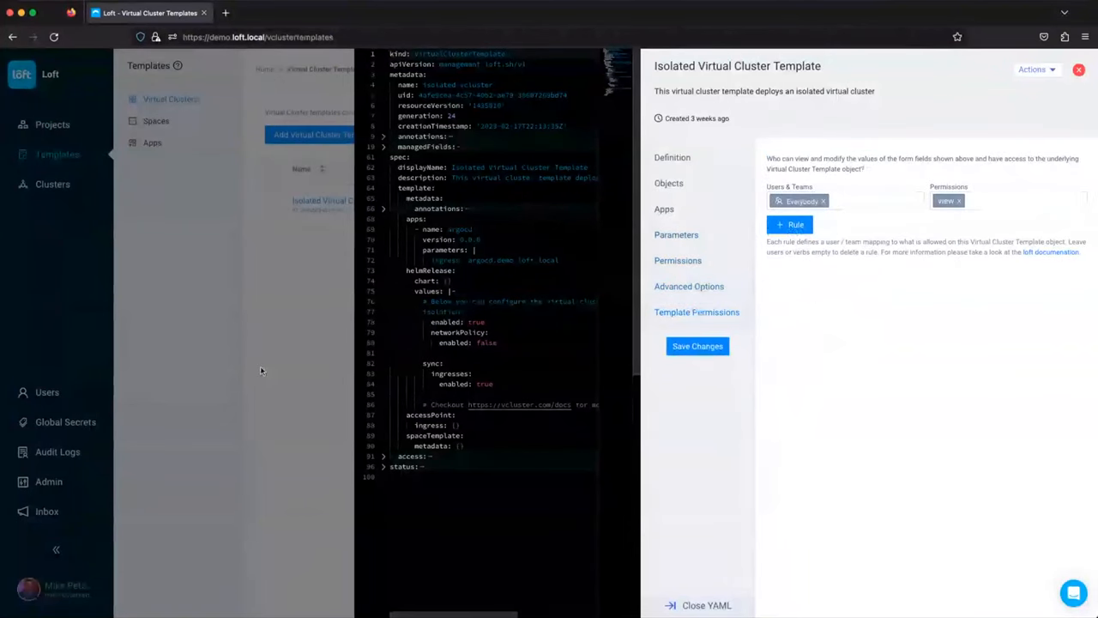
click(706, 605)
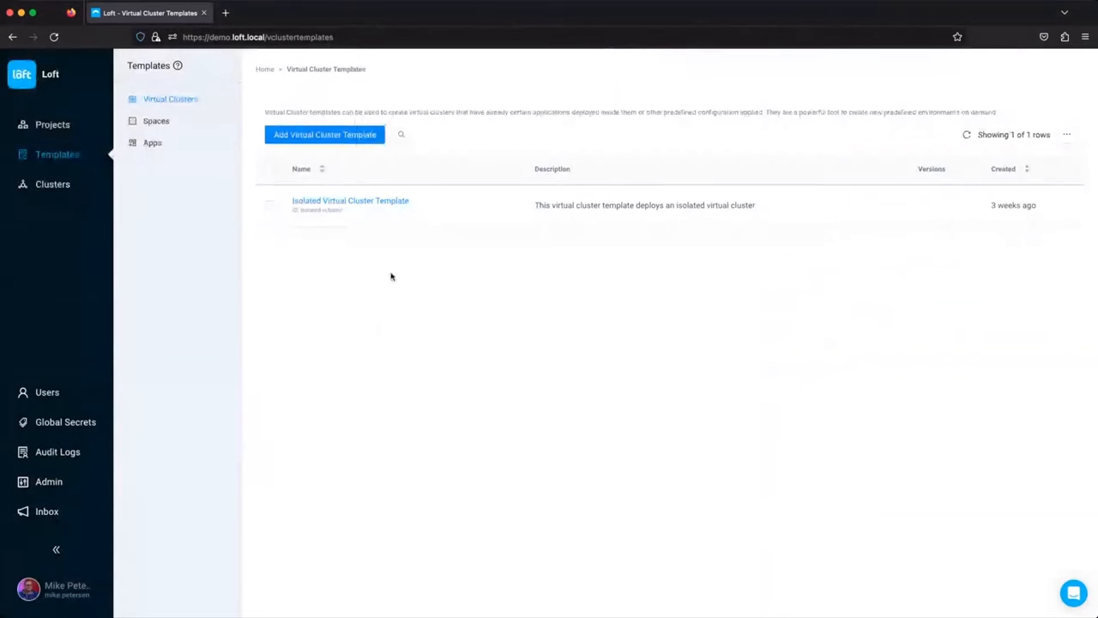
click(152, 143)
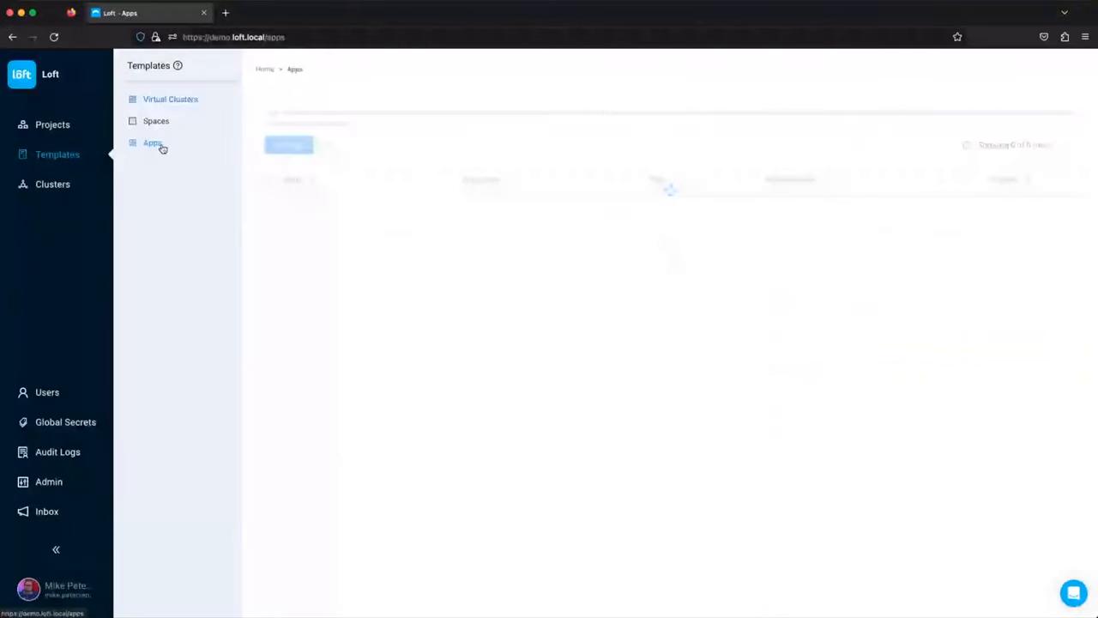
Add version 0.0.2 to the ArgoCD app template and confirm it in the versions.
click(152, 143)
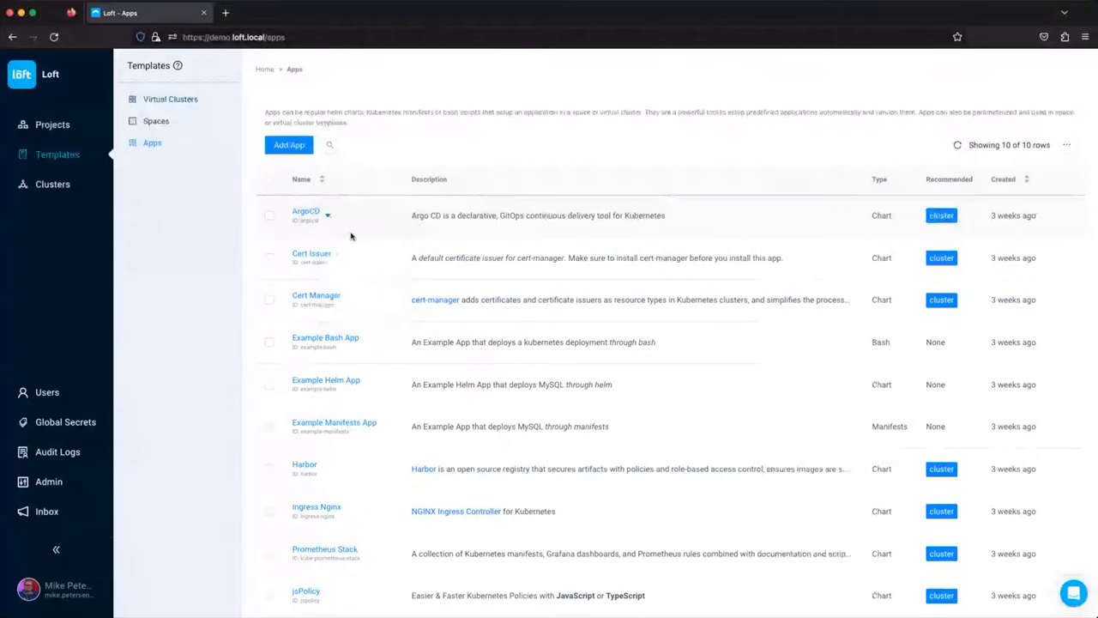
click(327, 213)
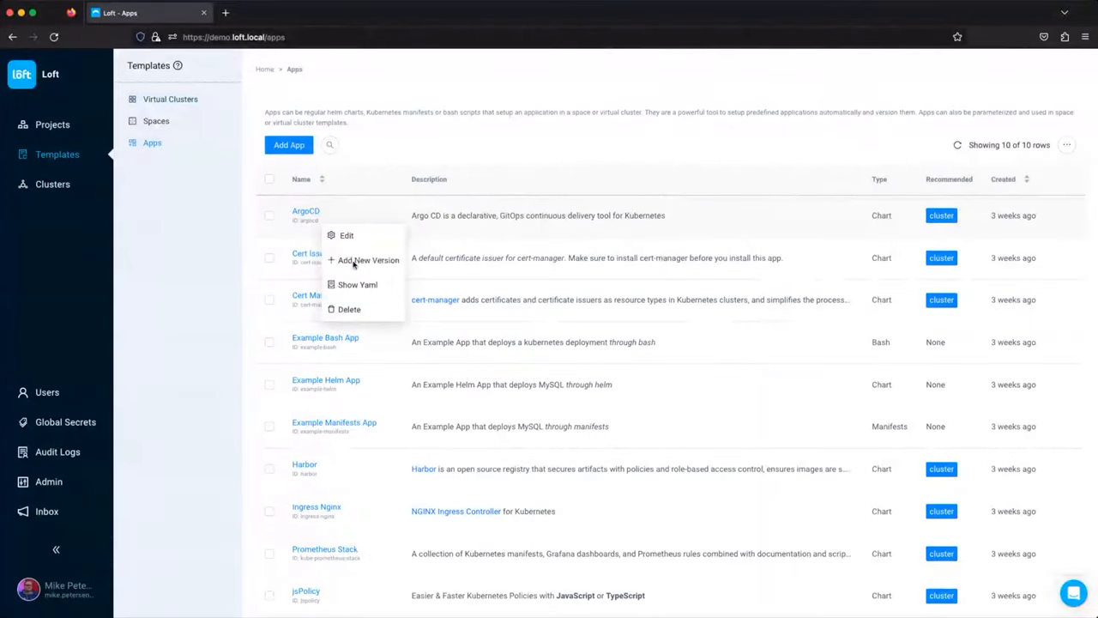
click(369, 260)
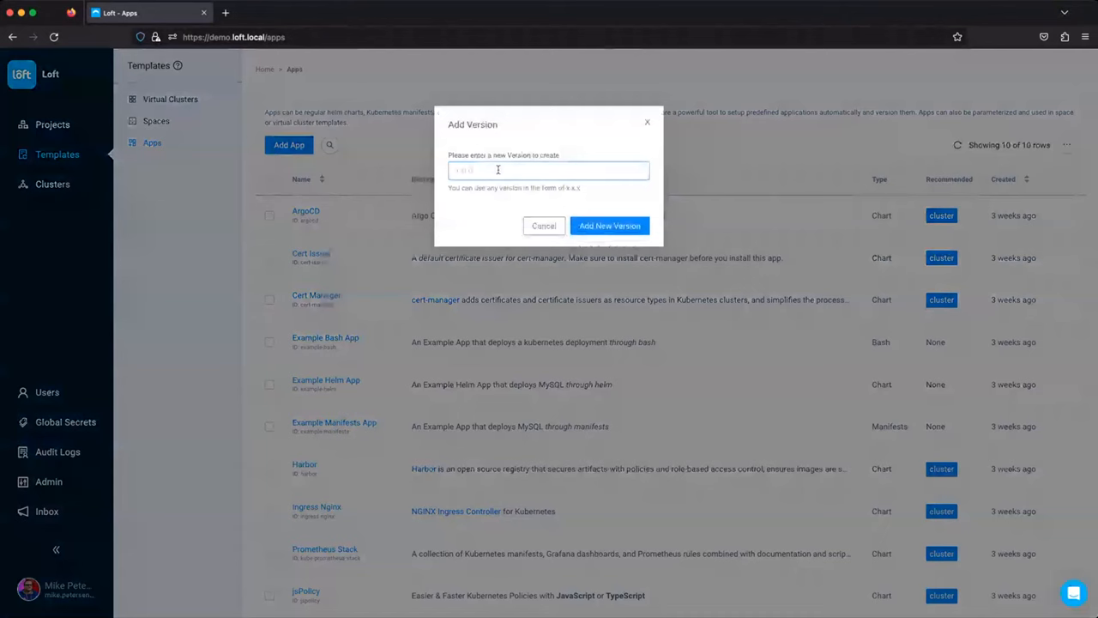
text(0.0.)
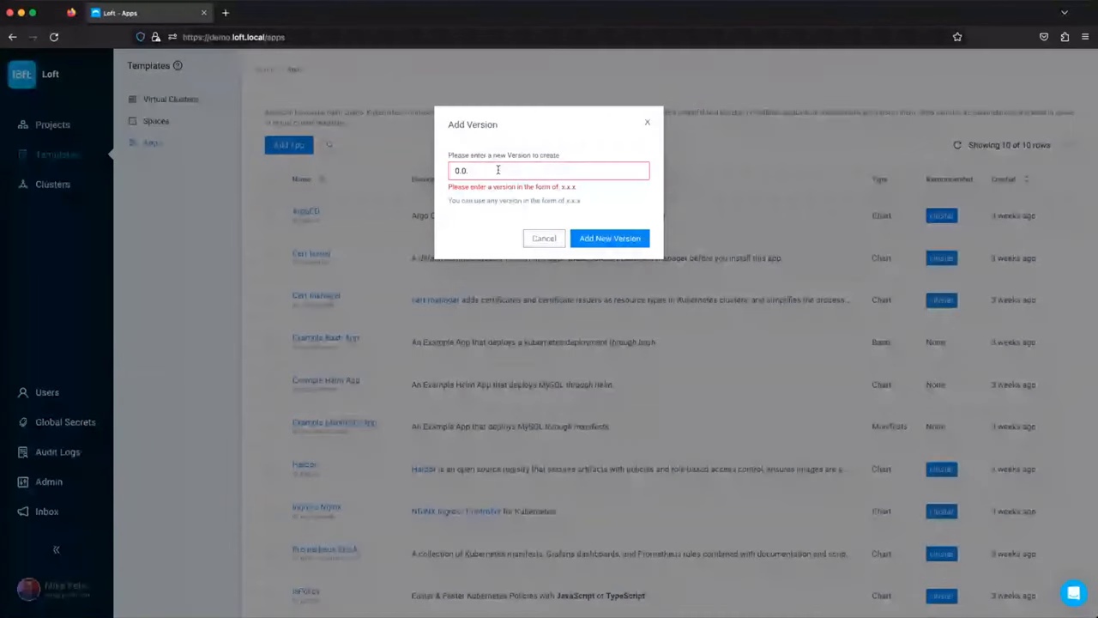
click(544, 238)
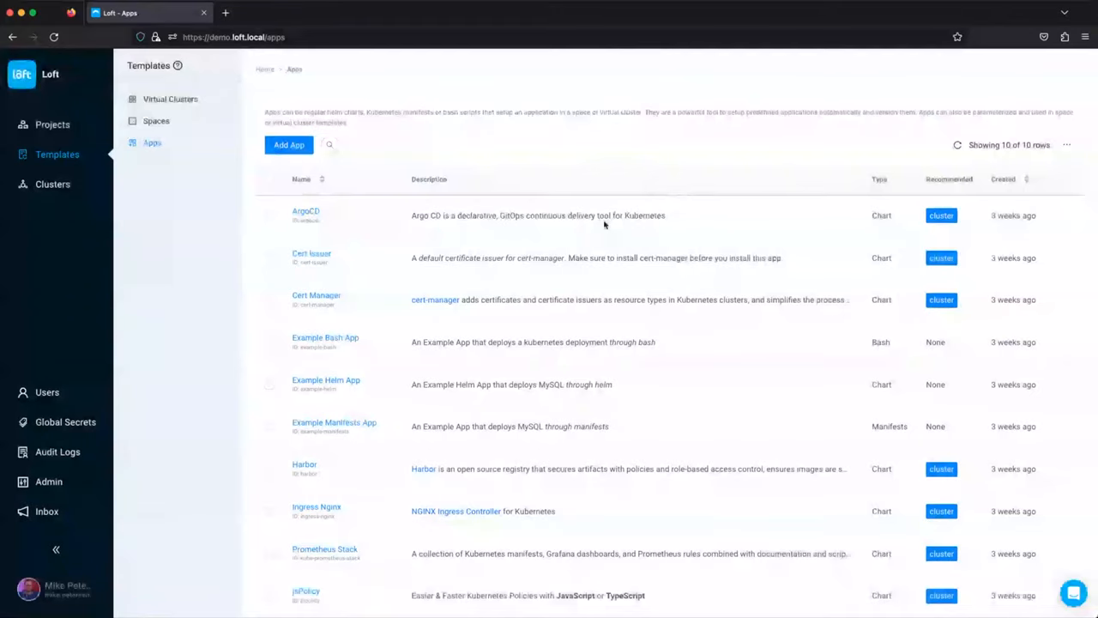
click(305, 214)
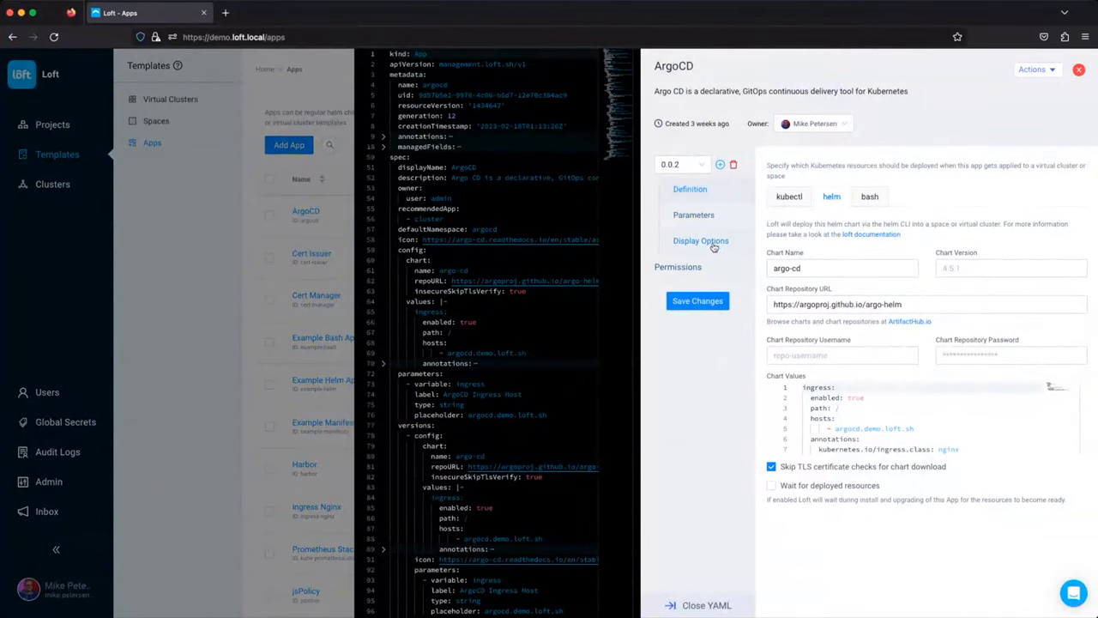
mouse_move(727, 236)
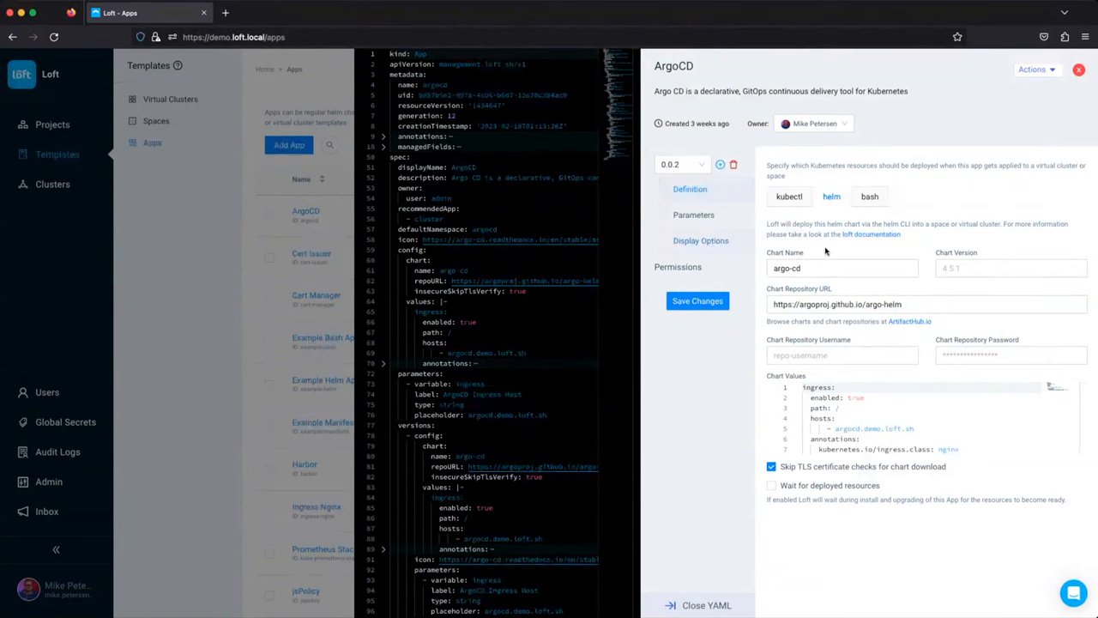
click(697, 300)
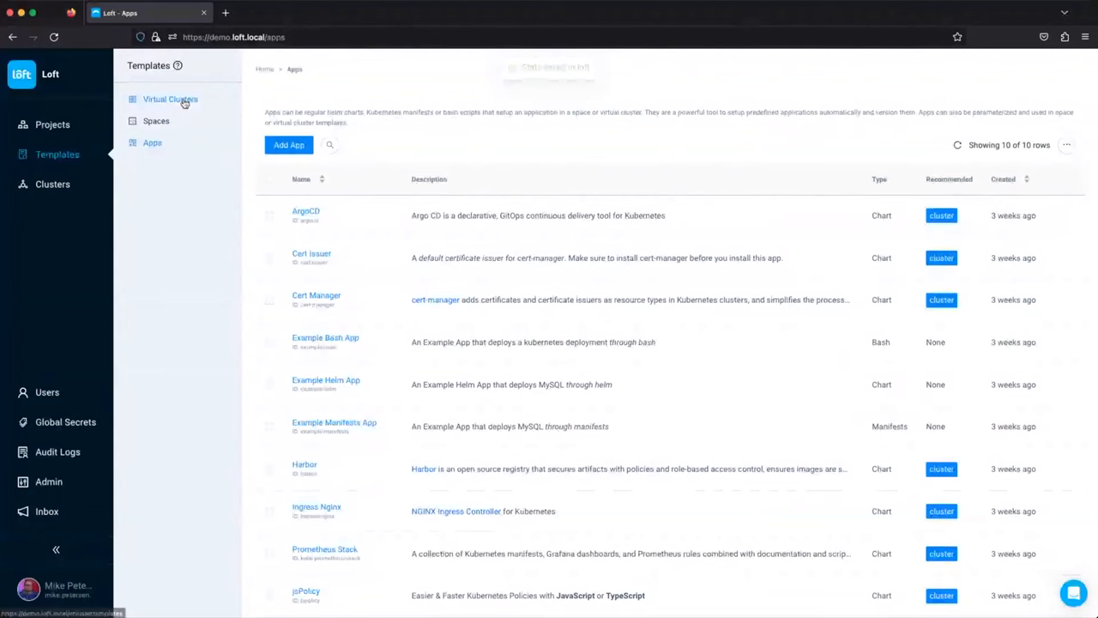
Set the Isolated Virtual Cluster Template's ArgoCD app to version 0.0.2 and save.
click(170, 98)
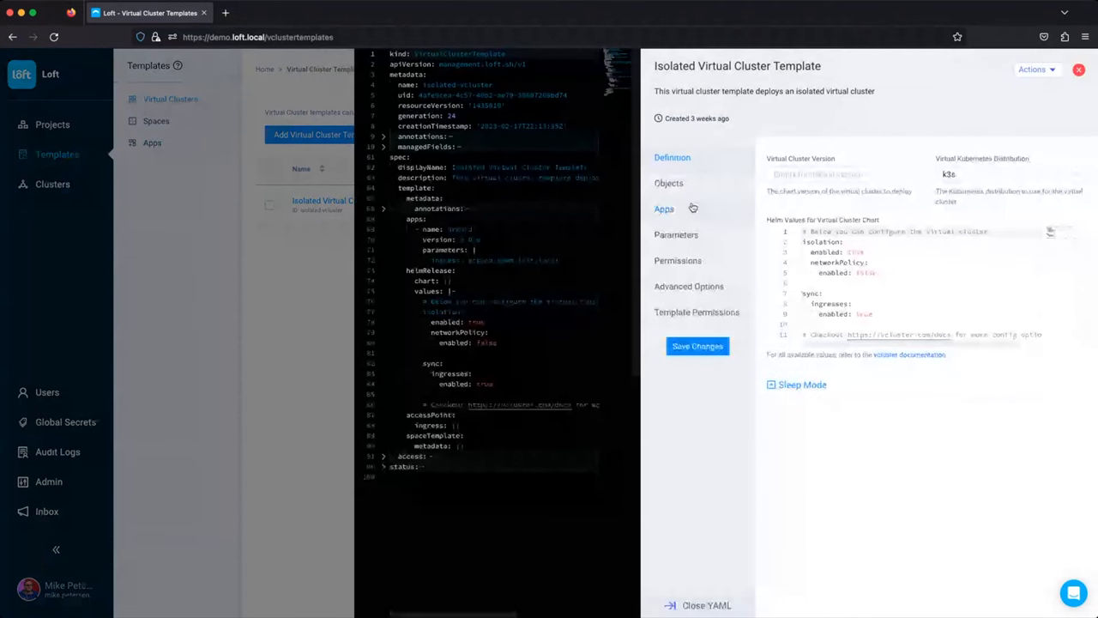
click(664, 209)
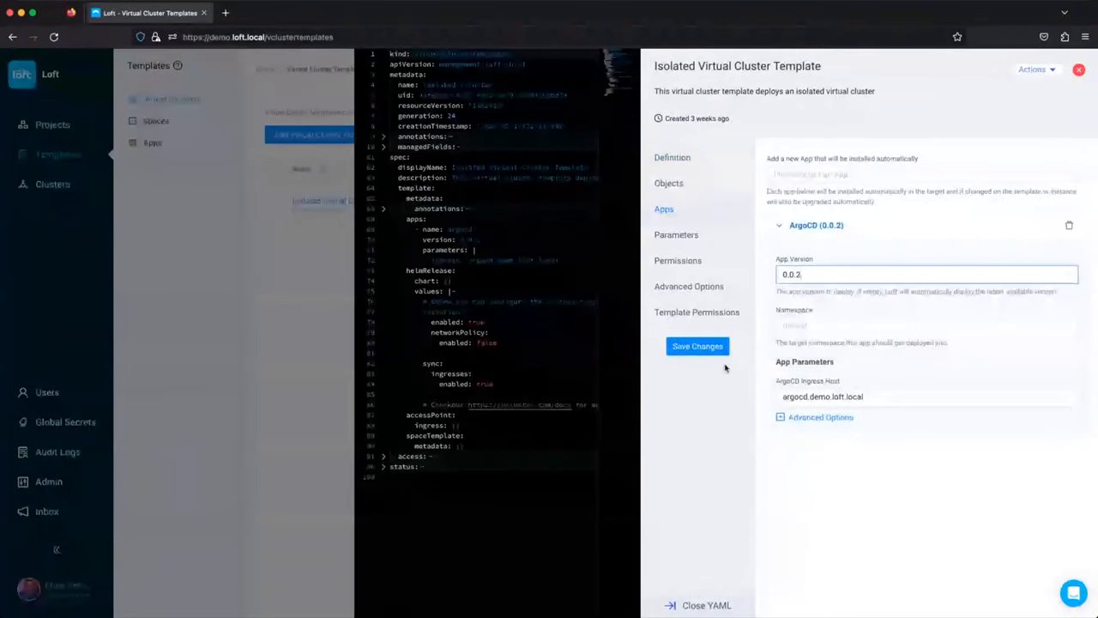
click(698, 345)
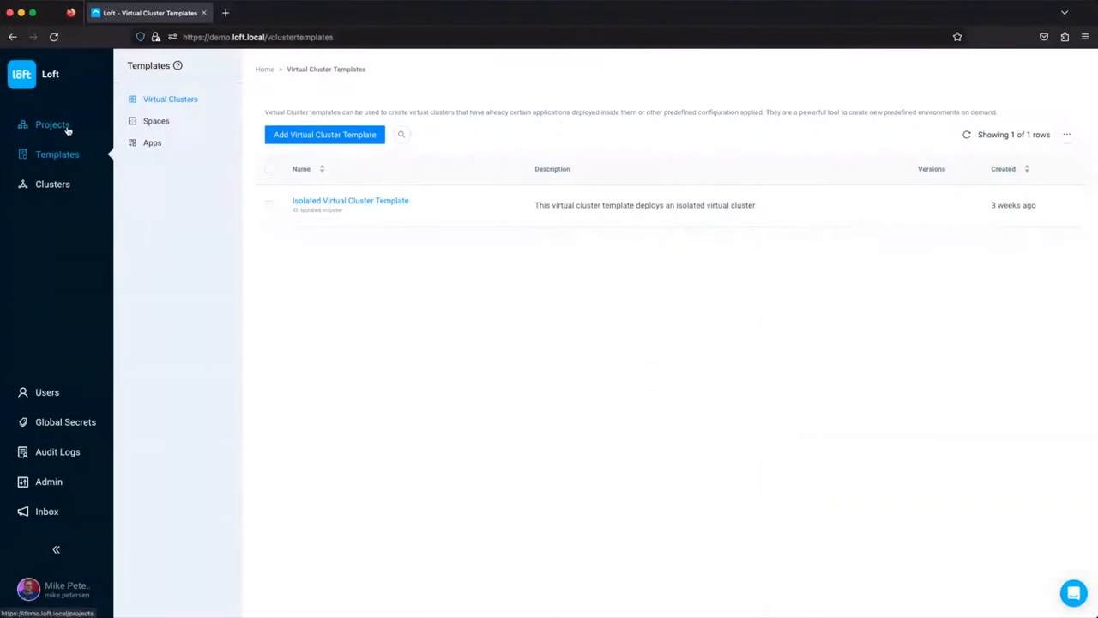
In Projects, open my-vcluster's template warning to reach the Sync with Template option.
click(52, 125)
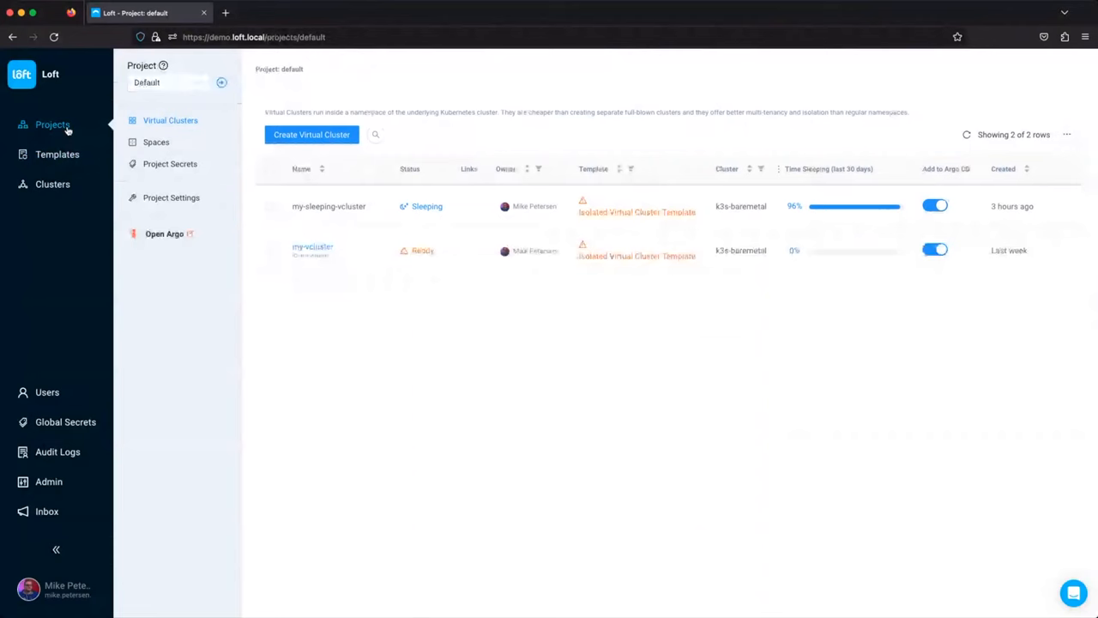
click(582, 245)
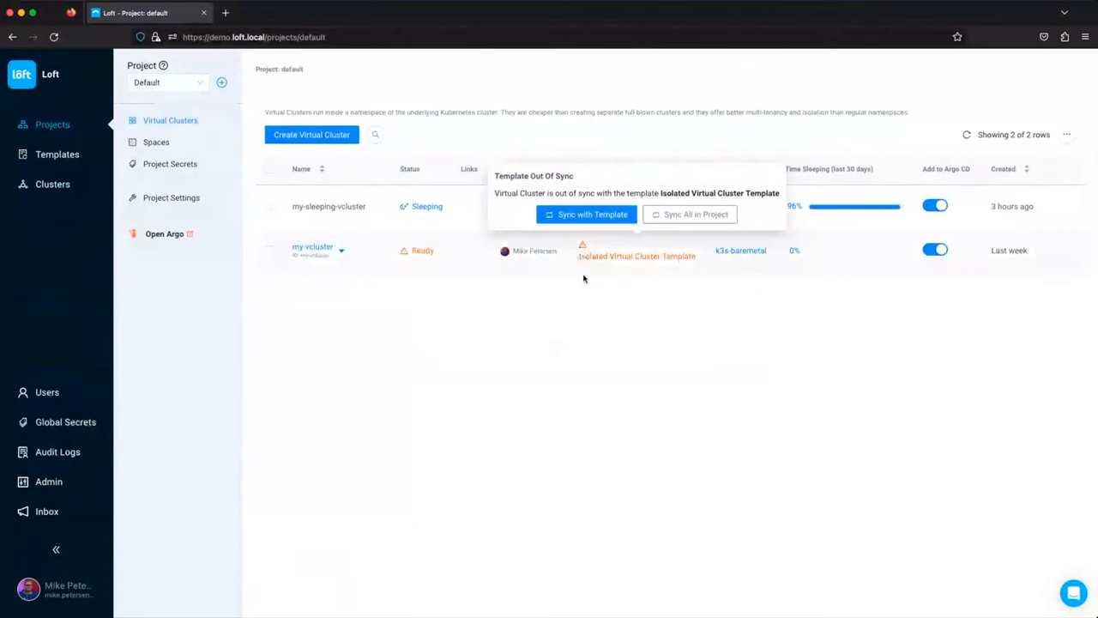
mouse_move(603, 267)
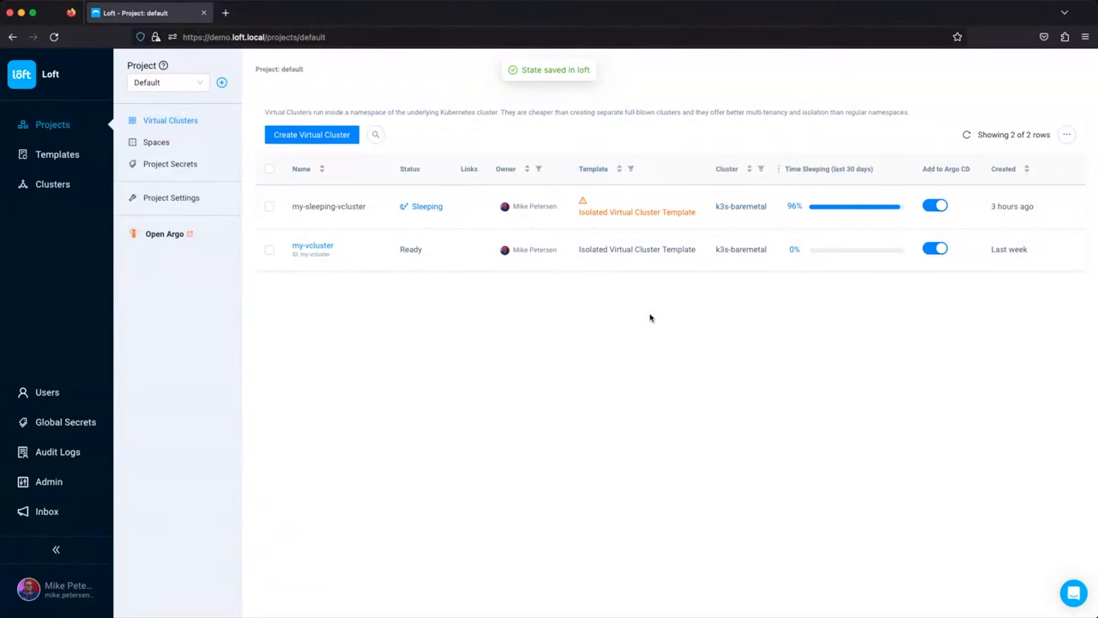
mouse_move(454, 296)
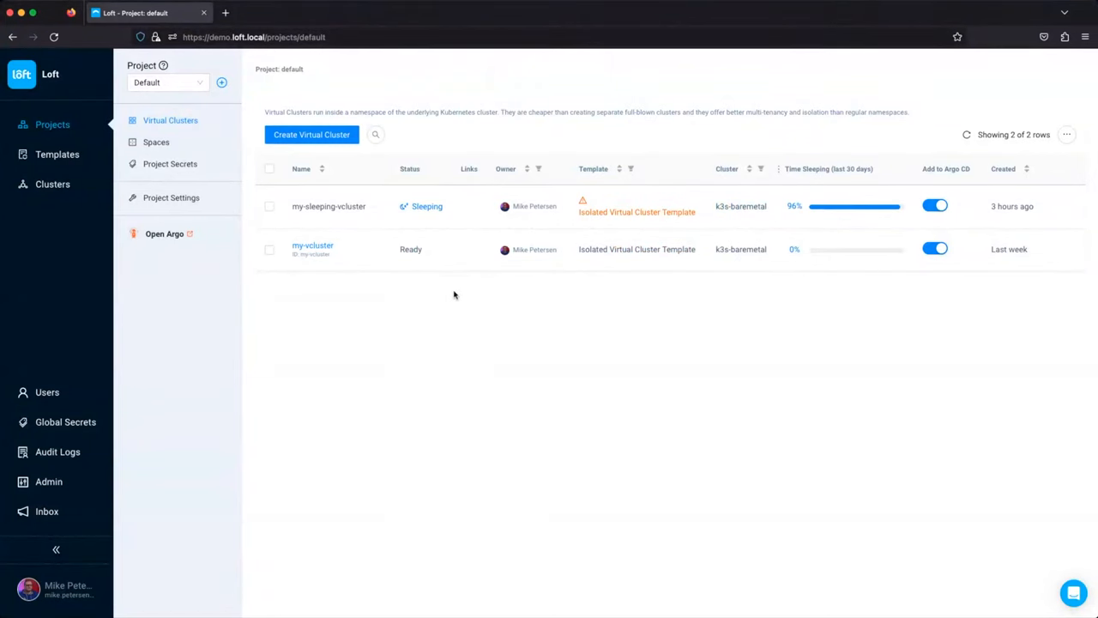
mouse_move(408, 326)
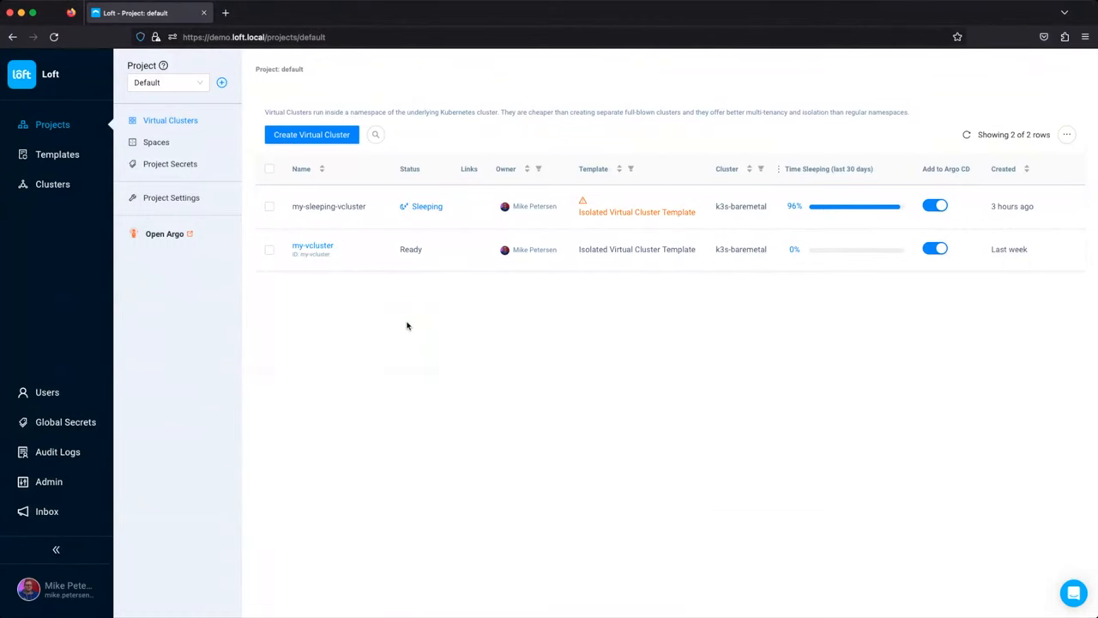
mouse_move(52, 184)
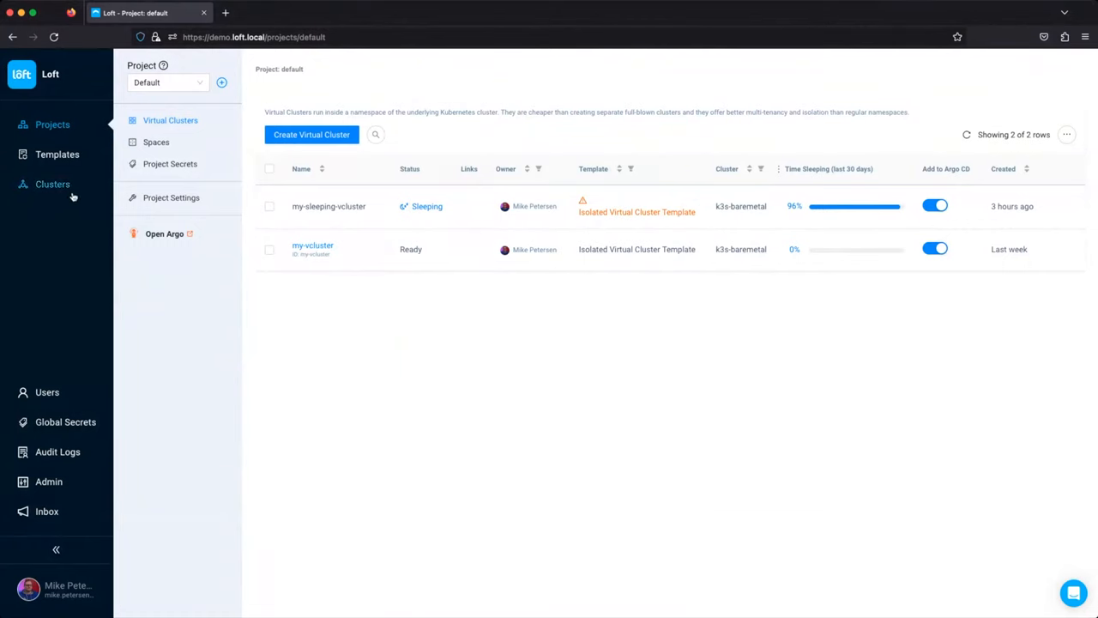
Open the connected cluster's details and view its namespaces and virtual clusters.
click(52, 183)
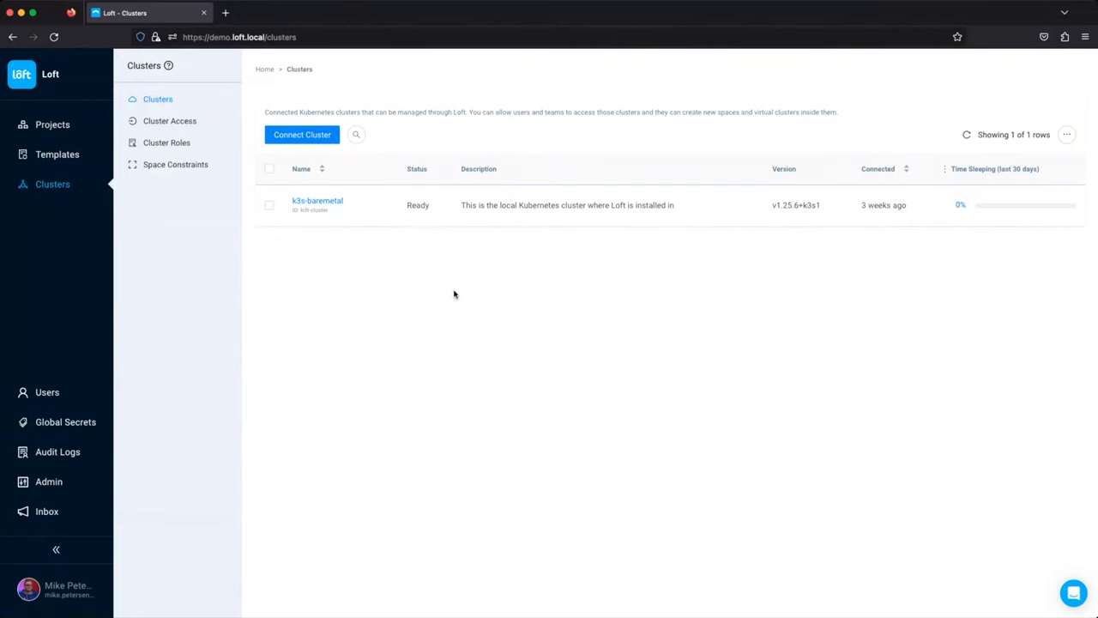
mouse_move(417, 267)
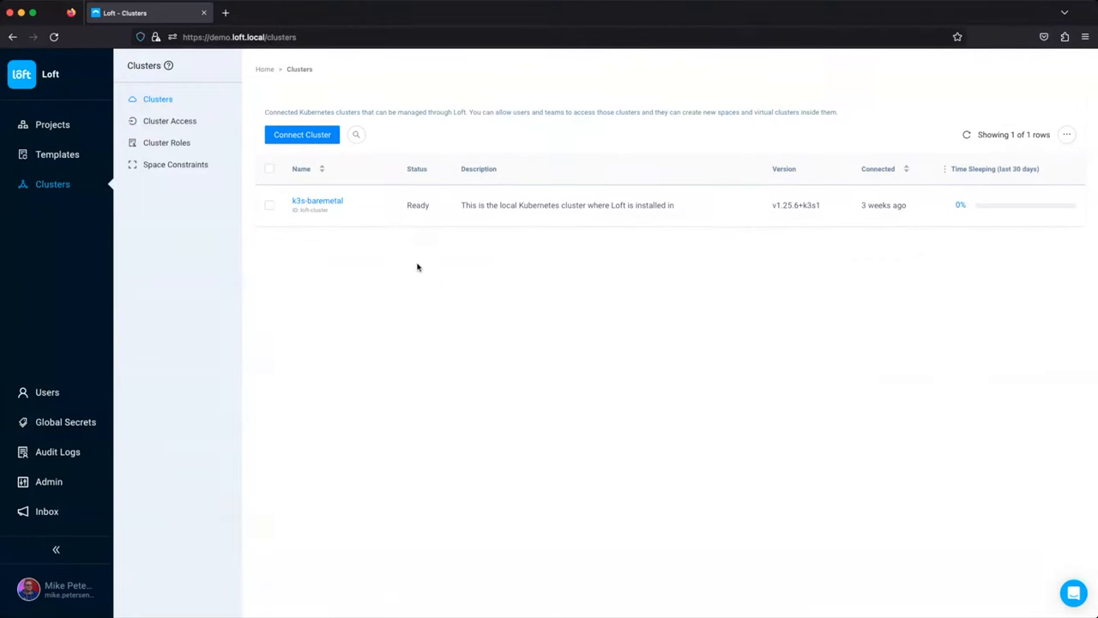
click(317, 204)
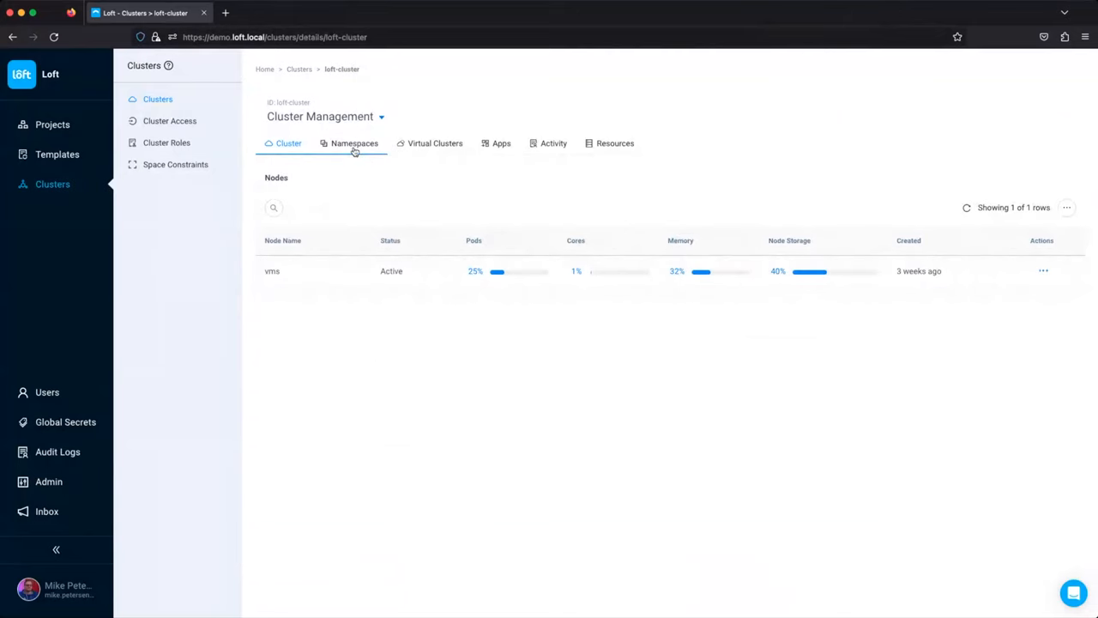
click(354, 143)
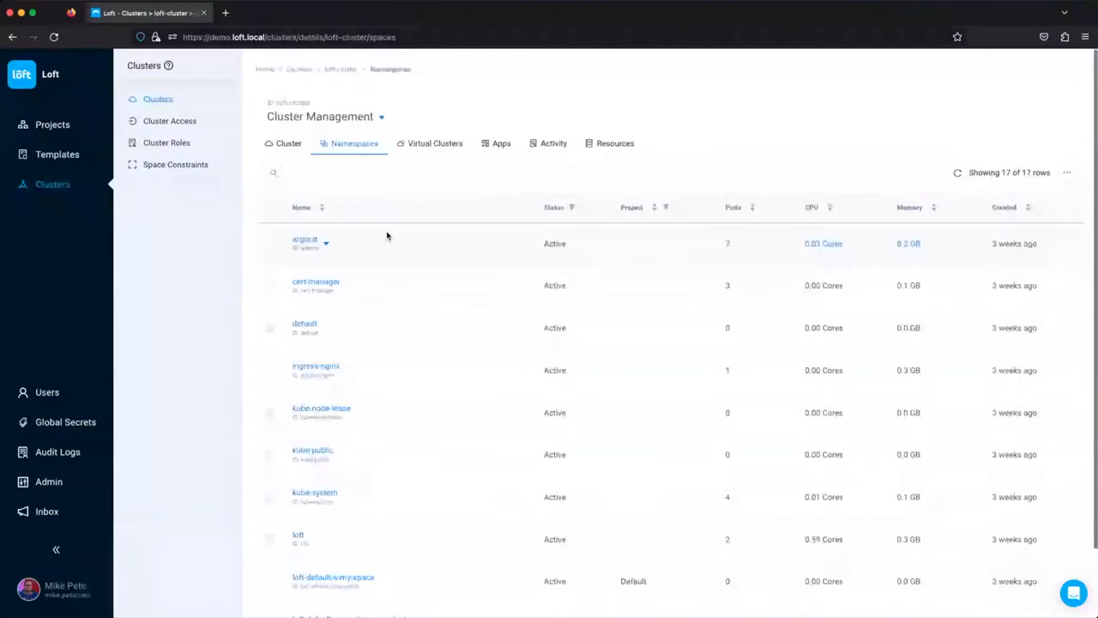
click(435, 143)
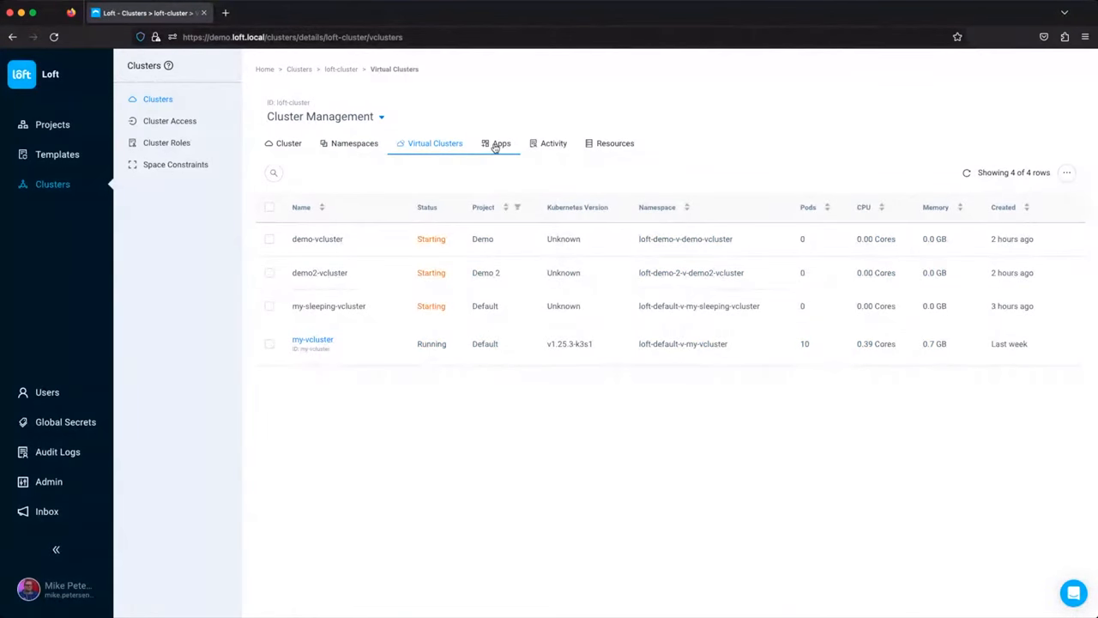
Review loft-cluster's apps, activity and resources, then list the users.
click(500, 144)
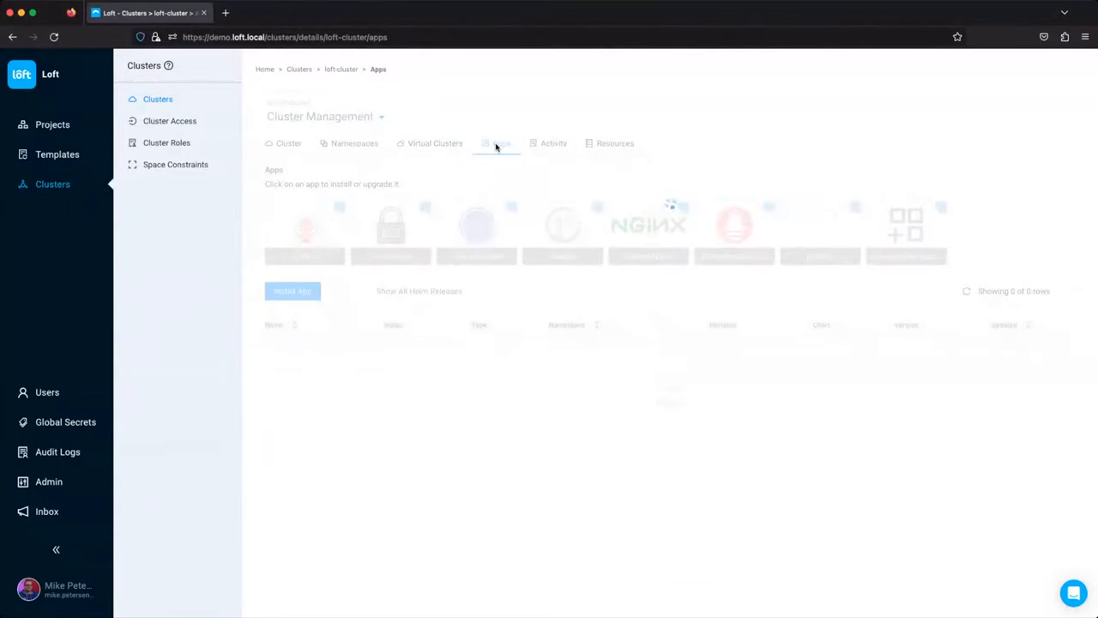
click(501, 144)
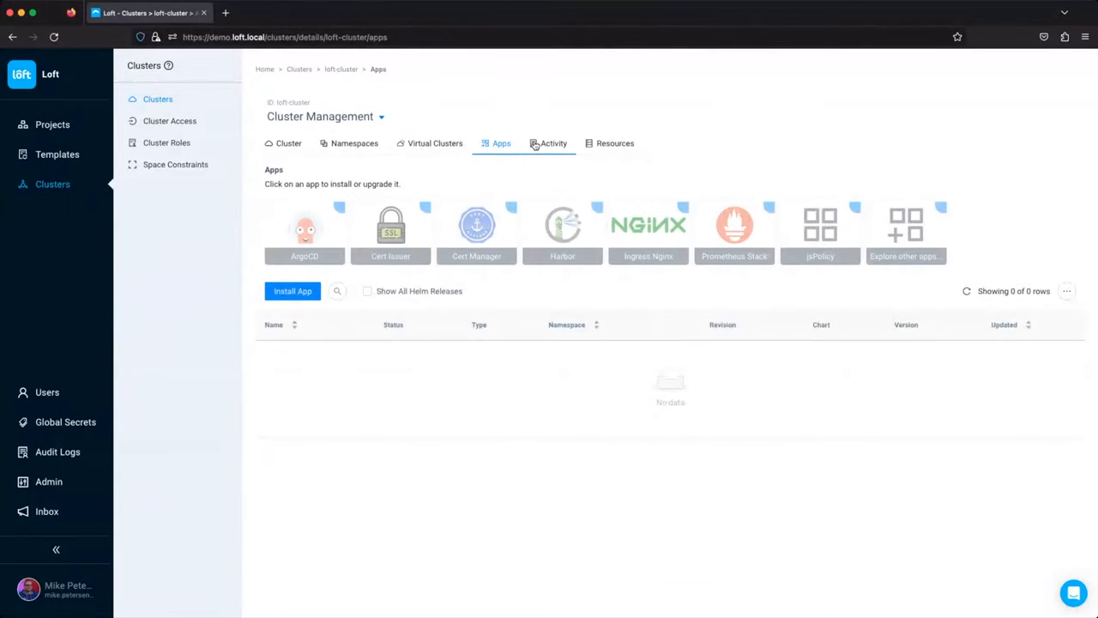
click(554, 143)
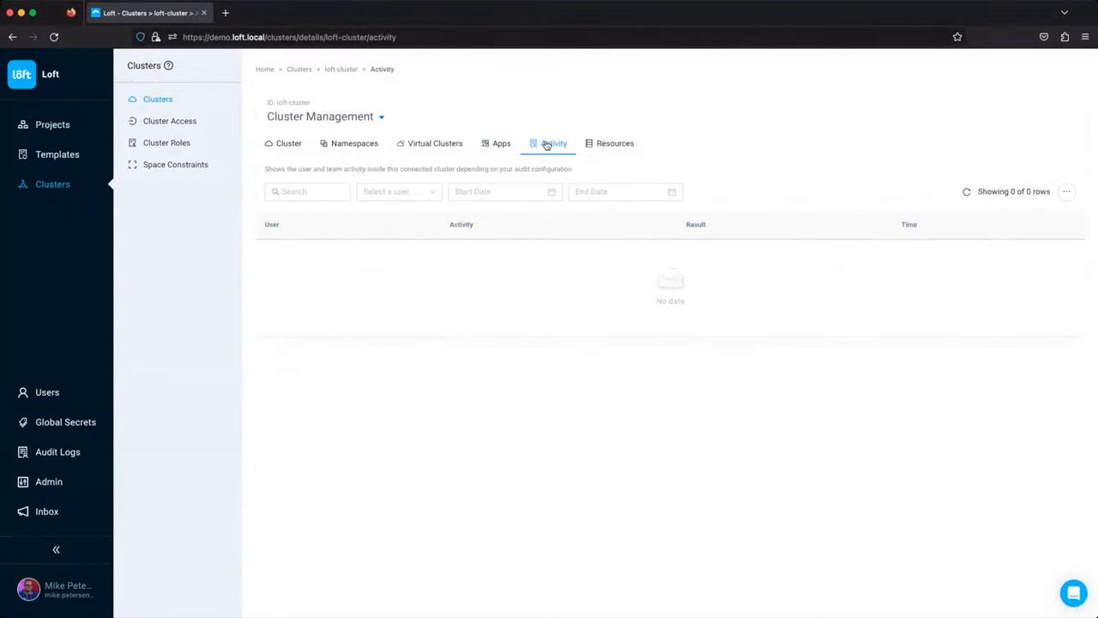
click(616, 143)
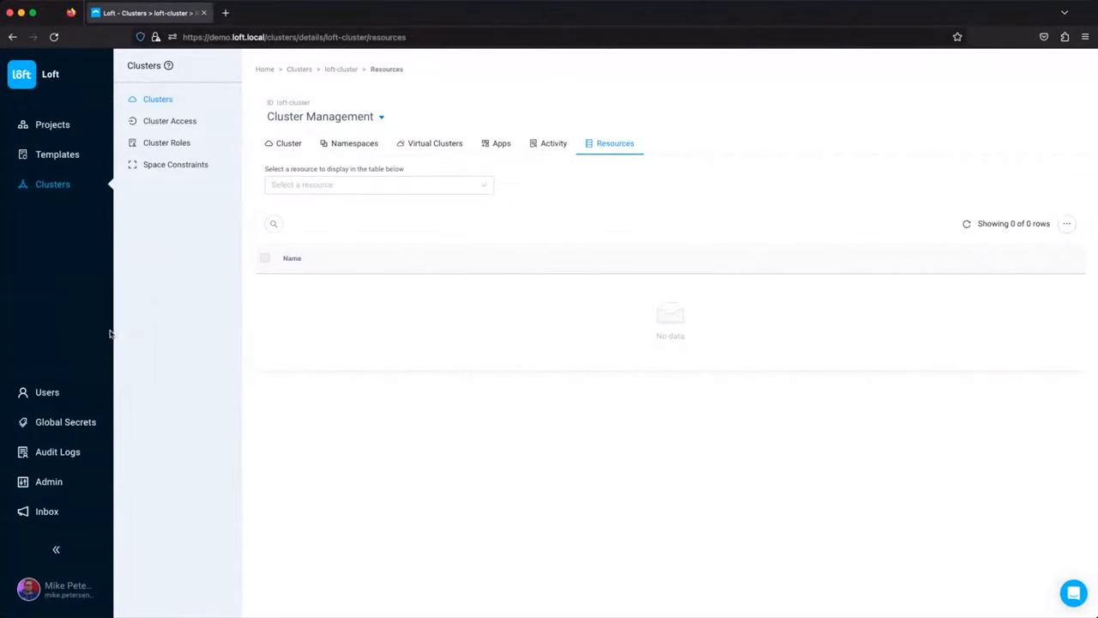
click(46, 392)
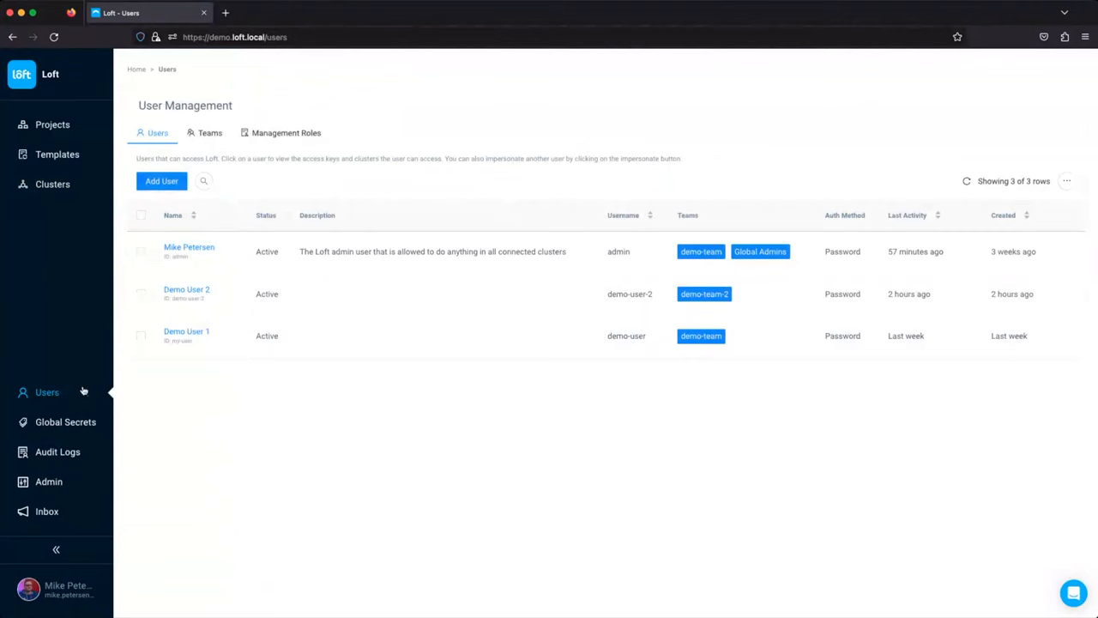
mouse_move(326, 401)
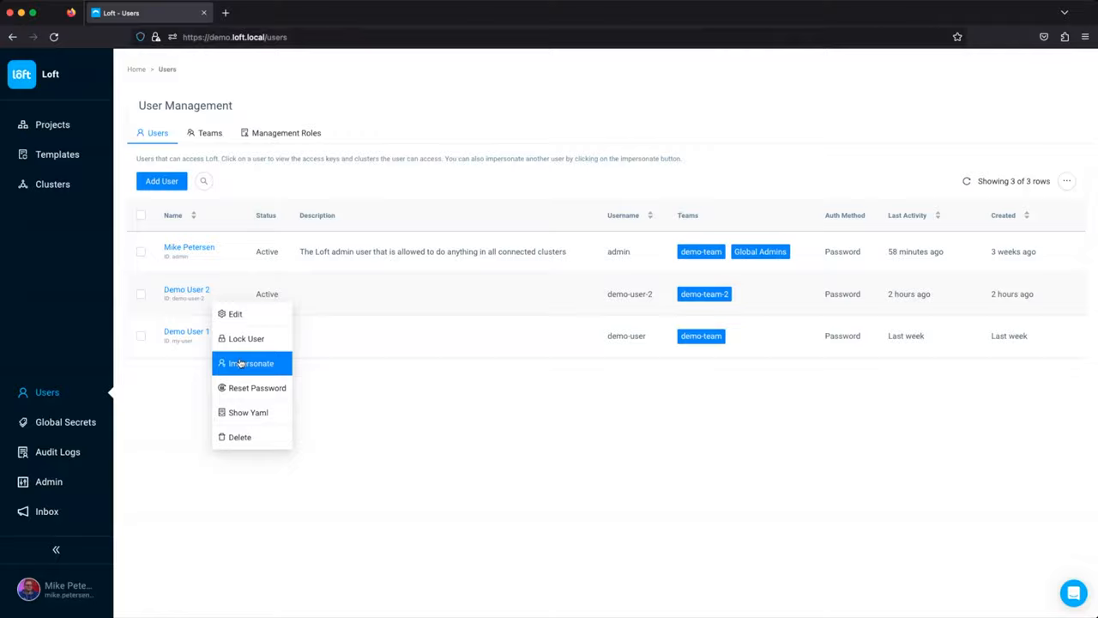
Impersonate Demo User 2 to view project Demo 2, then stop impersonating.
click(251, 363)
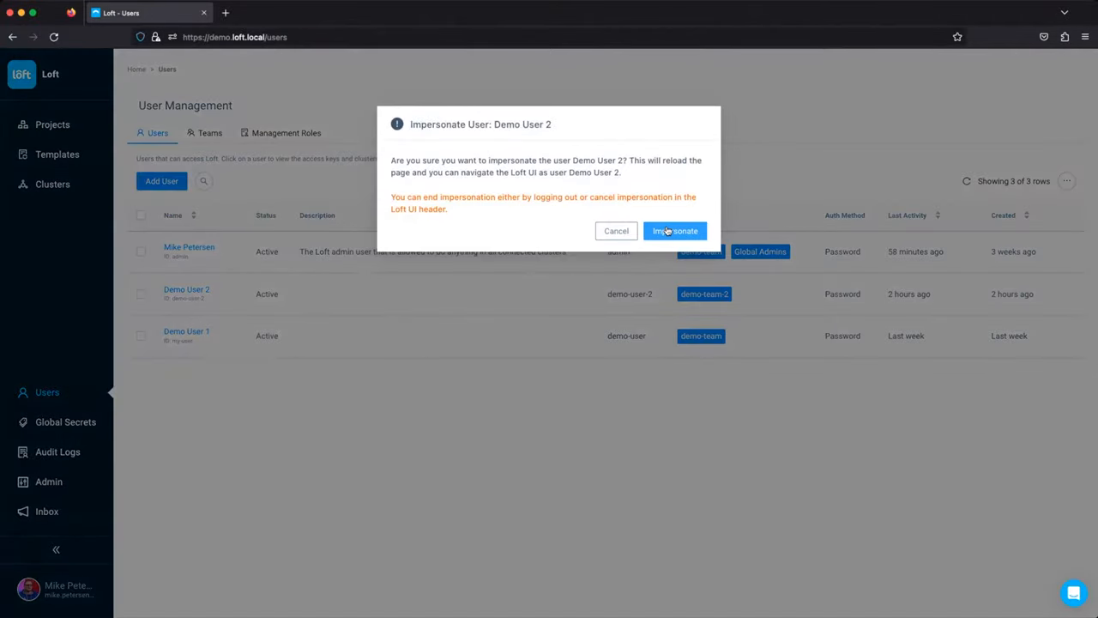
click(675, 231)
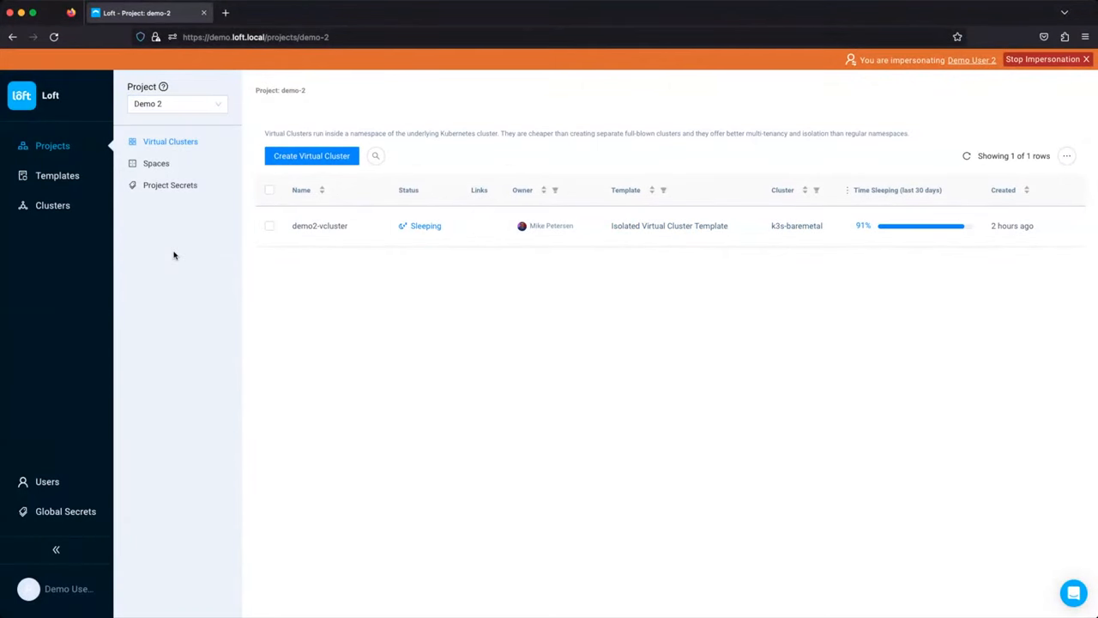
mouse_move(180, 249)
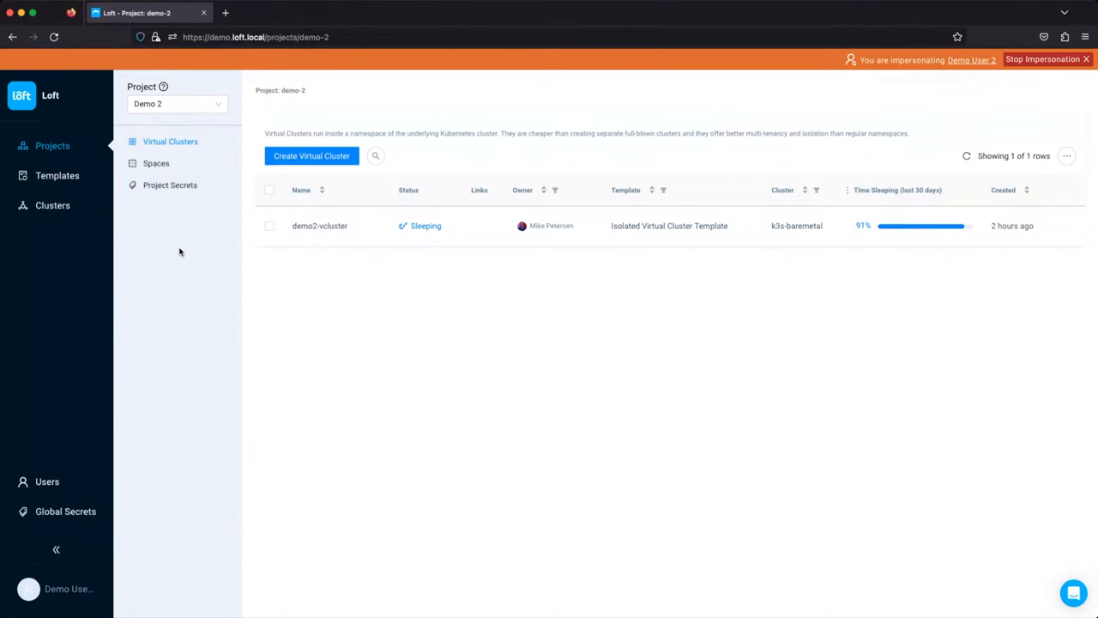
click(1043, 59)
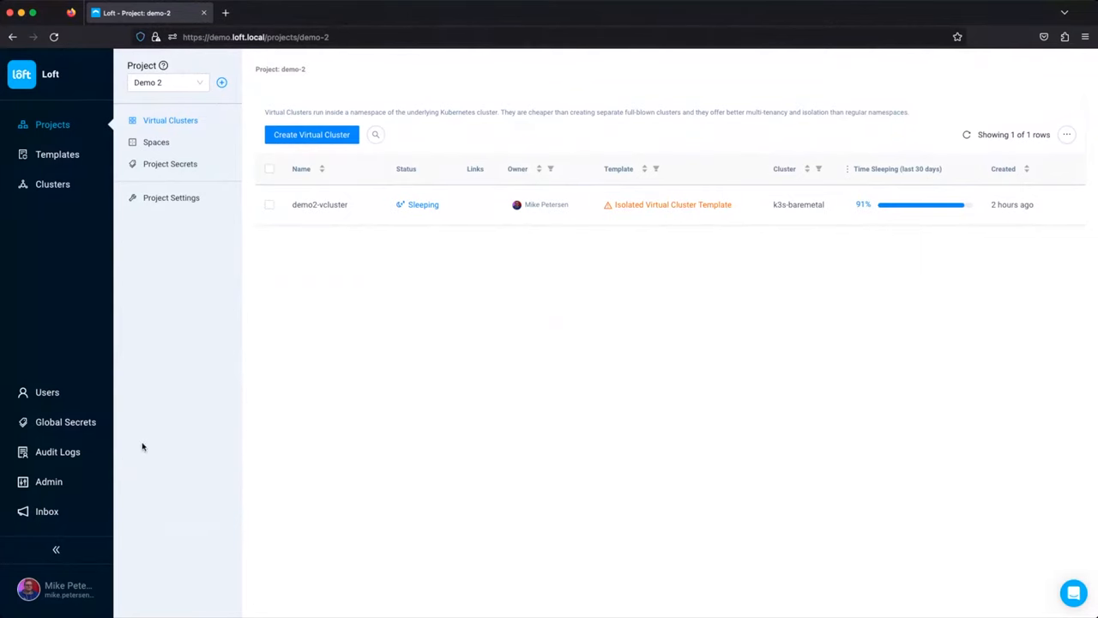
Apply uiSettings accent, primary and sidebar colours in admin config, then remove them.
click(48, 481)
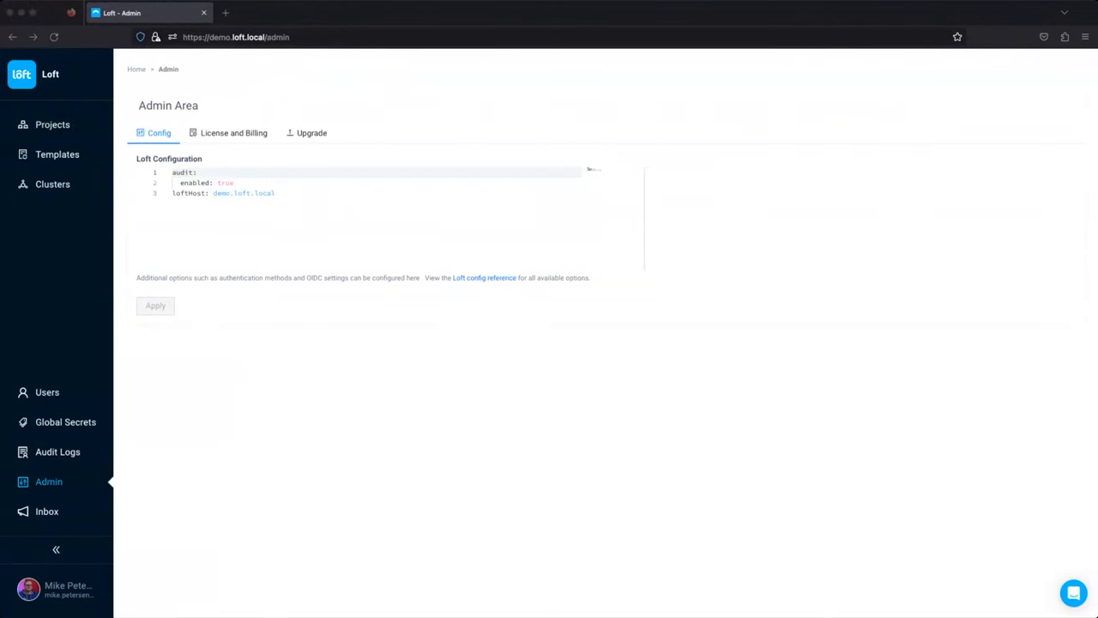
mouse_move(273, 212)
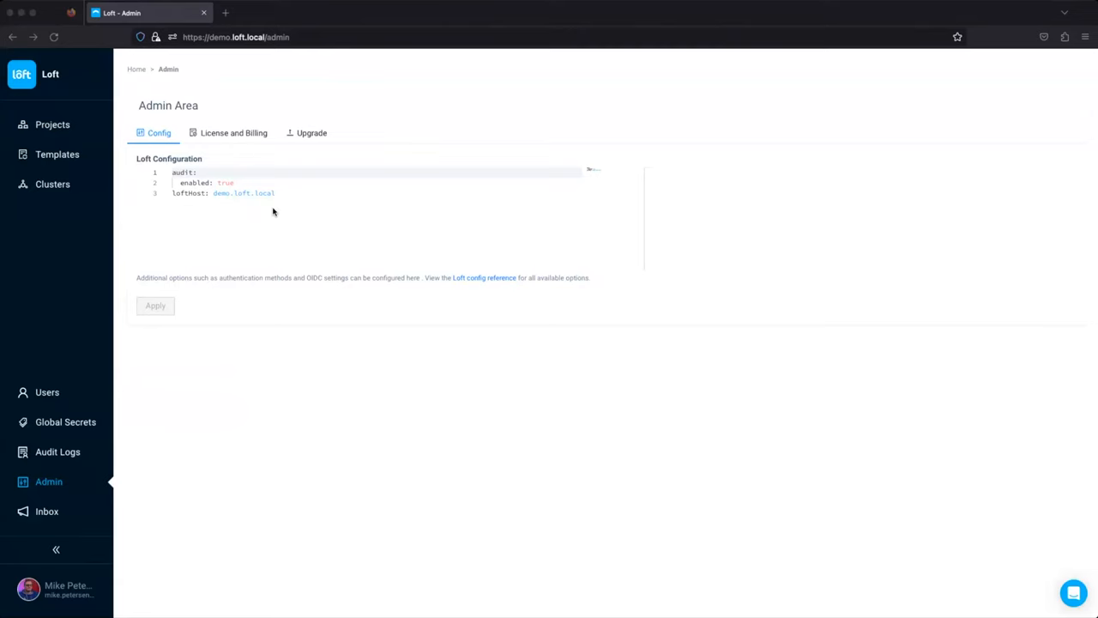
click(293, 198)
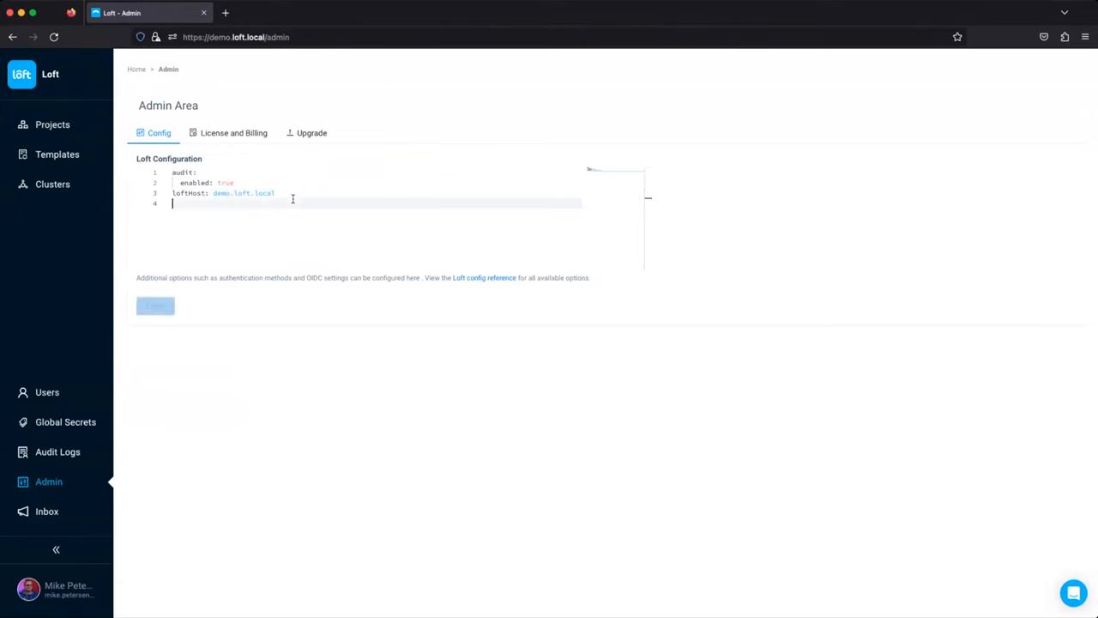
text(uiSettings:)
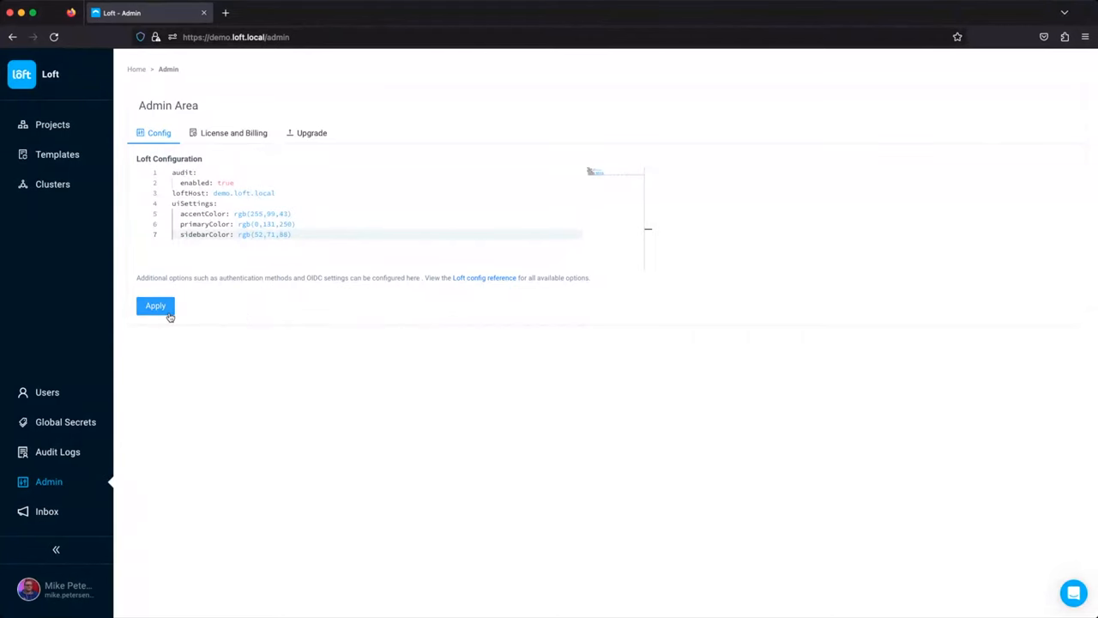
click(155, 306)
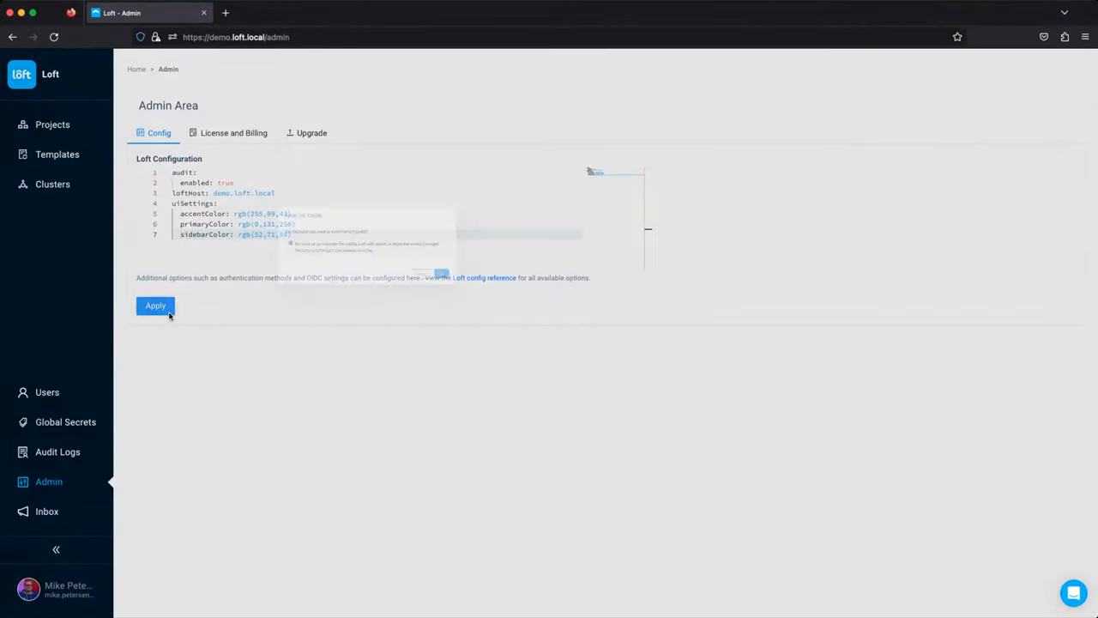
click(155, 305)
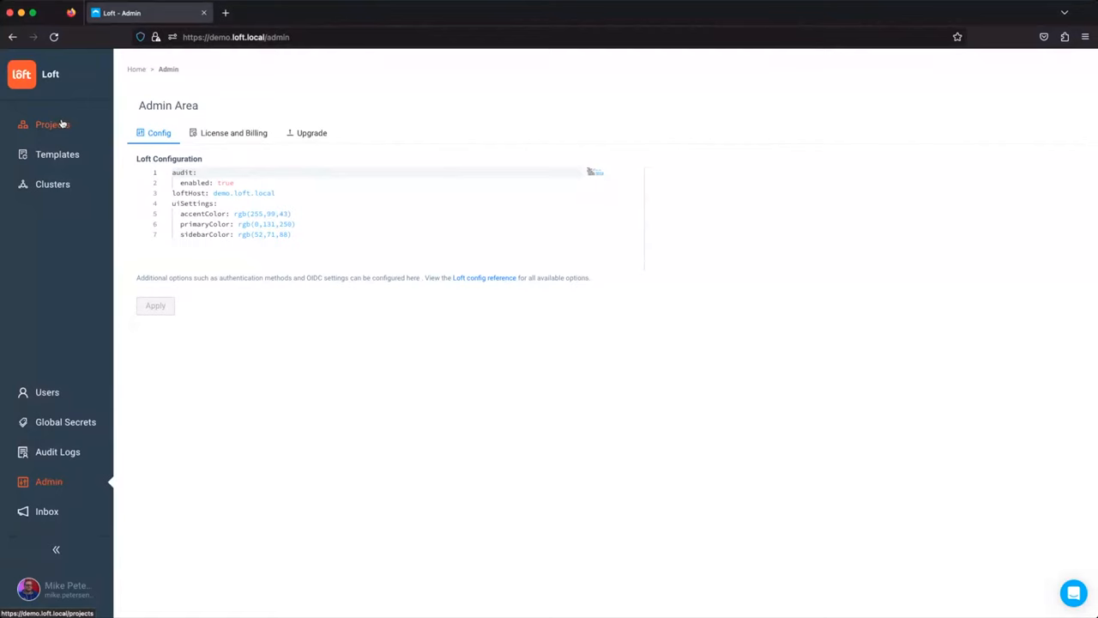
mouse_move(52, 184)
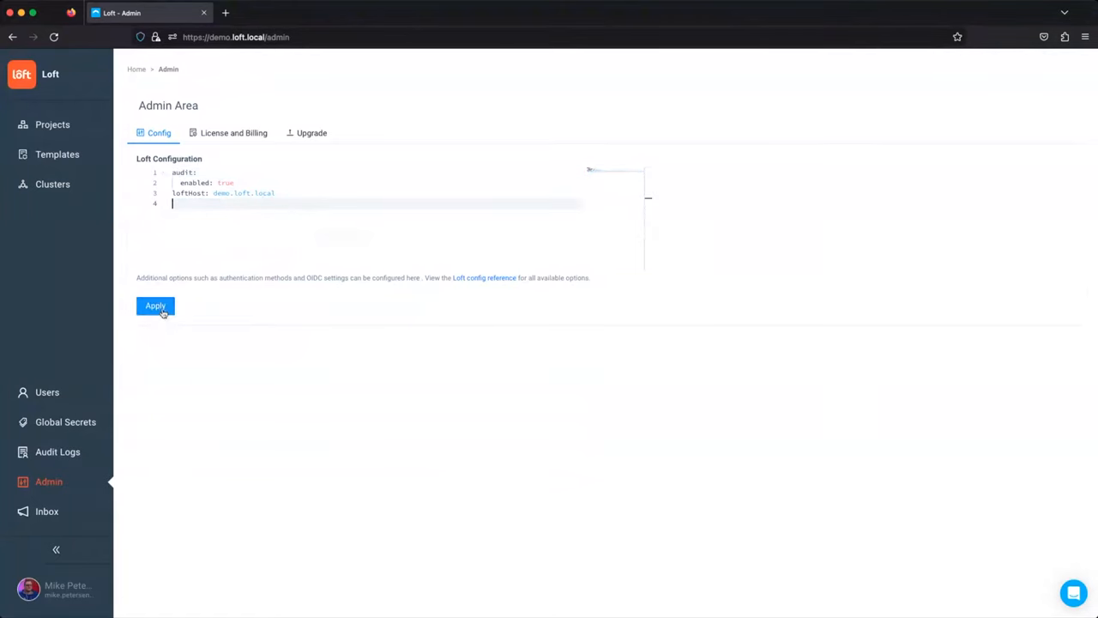
click(155, 305)
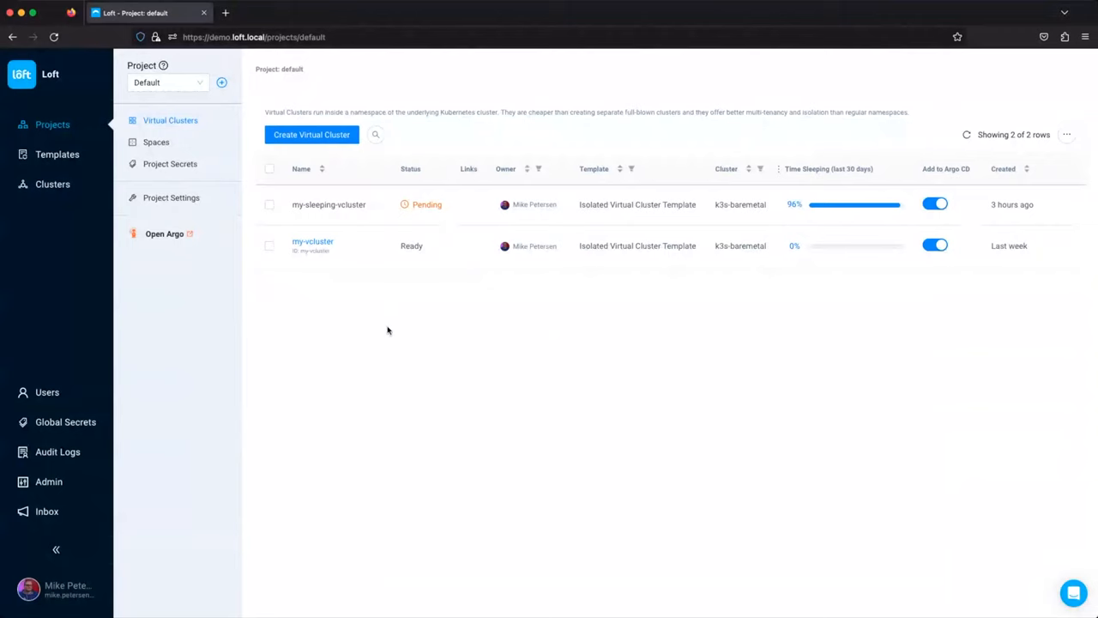
mouse_move(373, 285)
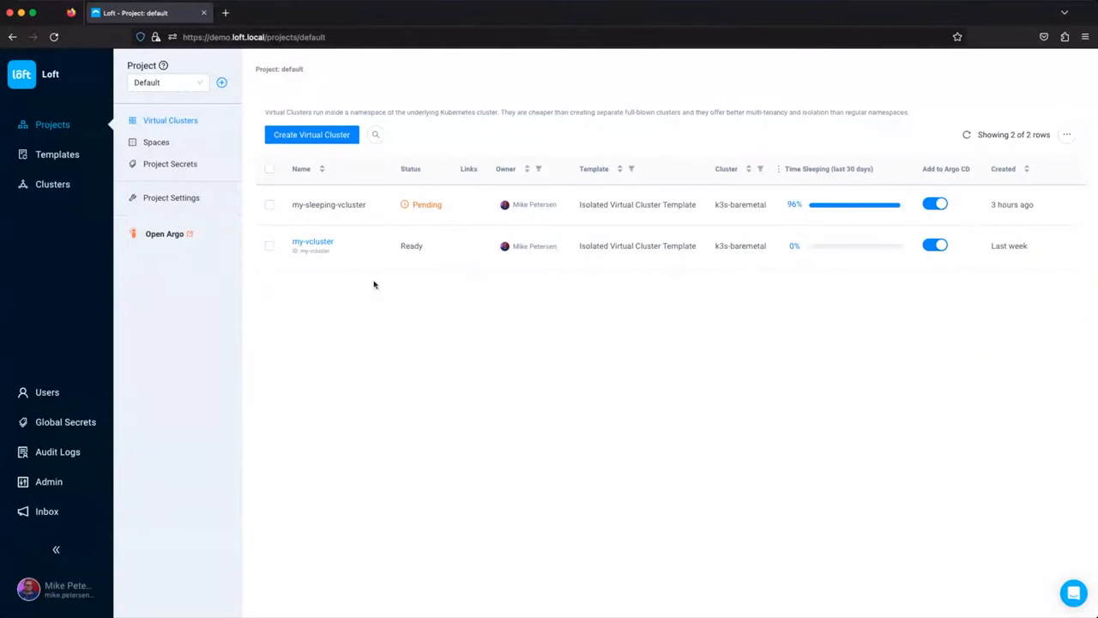
Choose Sleep from my-vcluster's actions menu and confirm with OK.
click(342, 245)
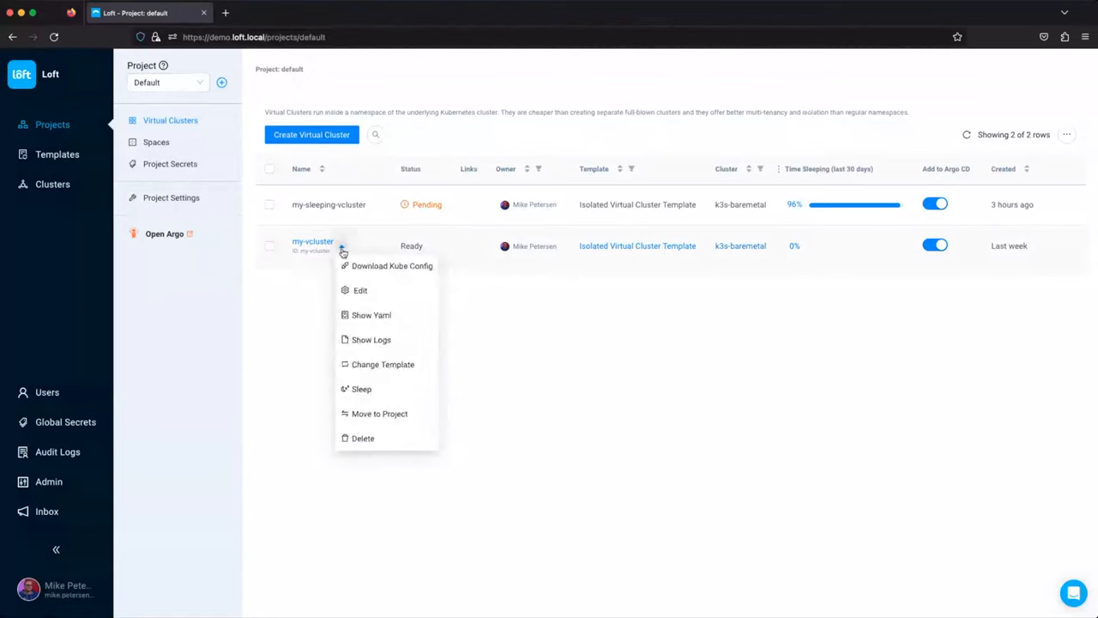
click(361, 388)
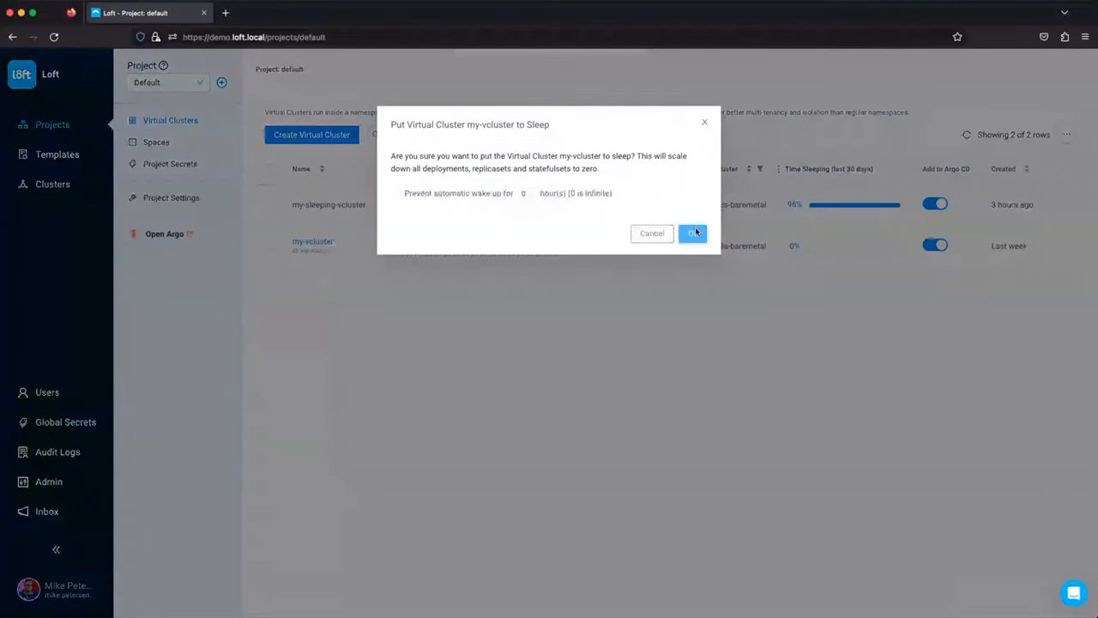
click(691, 233)
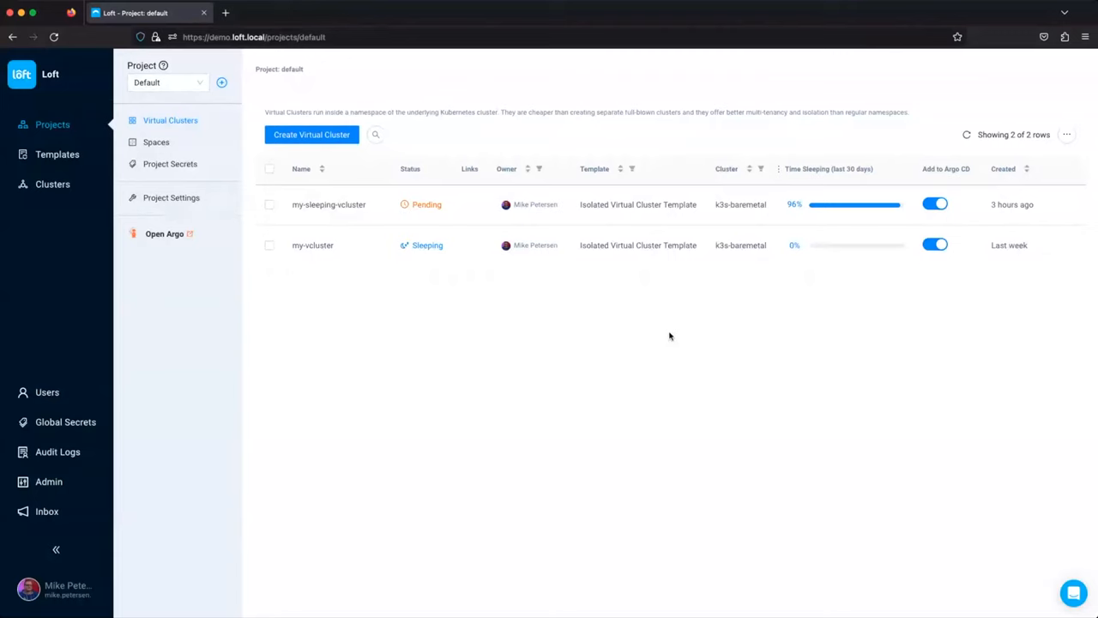
mouse_move(423, 355)
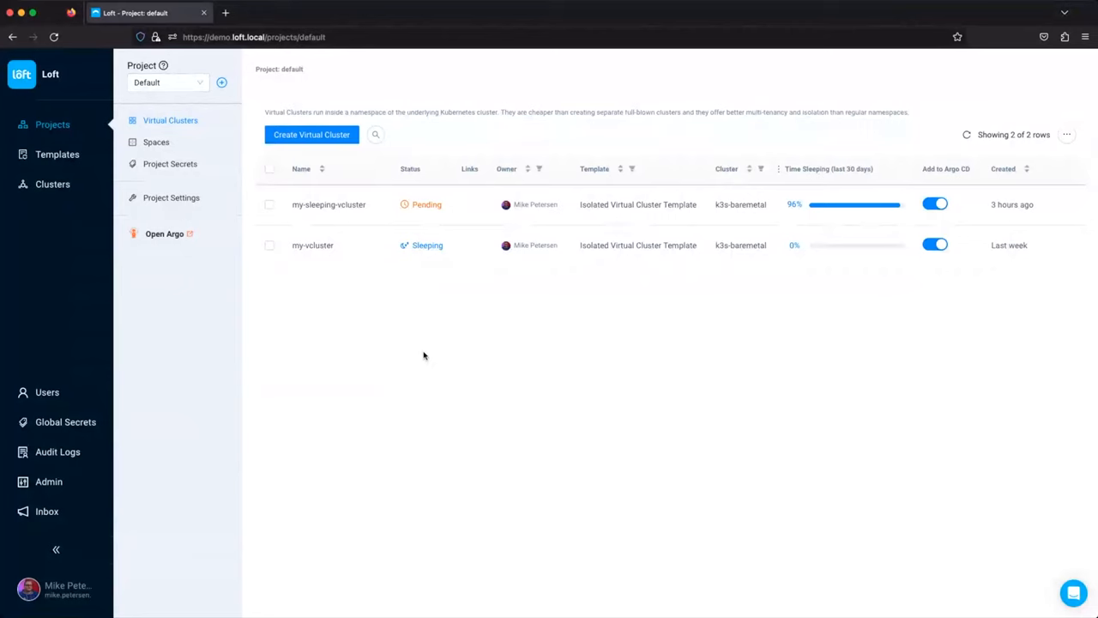
mouse_move(410, 321)
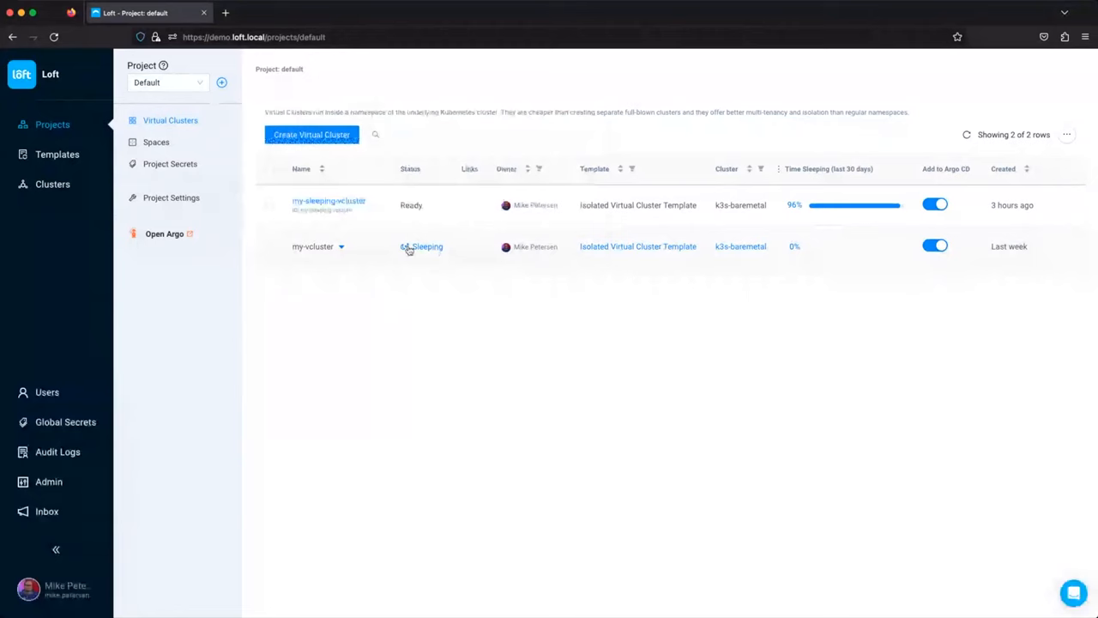
Wake my-vcluster, then open my-sleeping-vcluster's apps and its seven deployments.
click(427, 246)
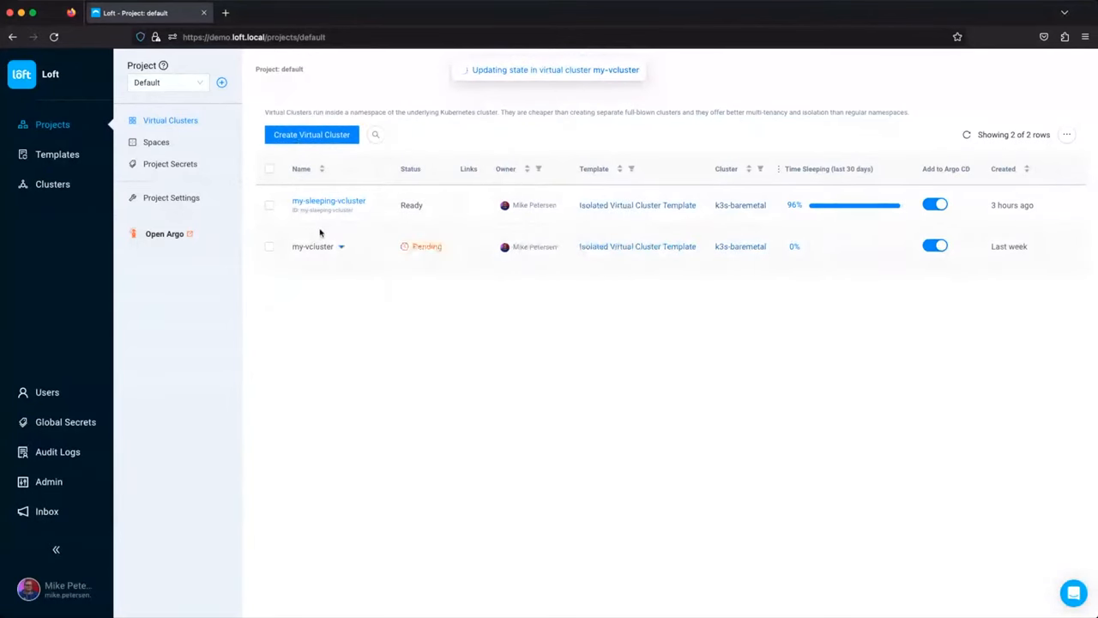
click(329, 201)
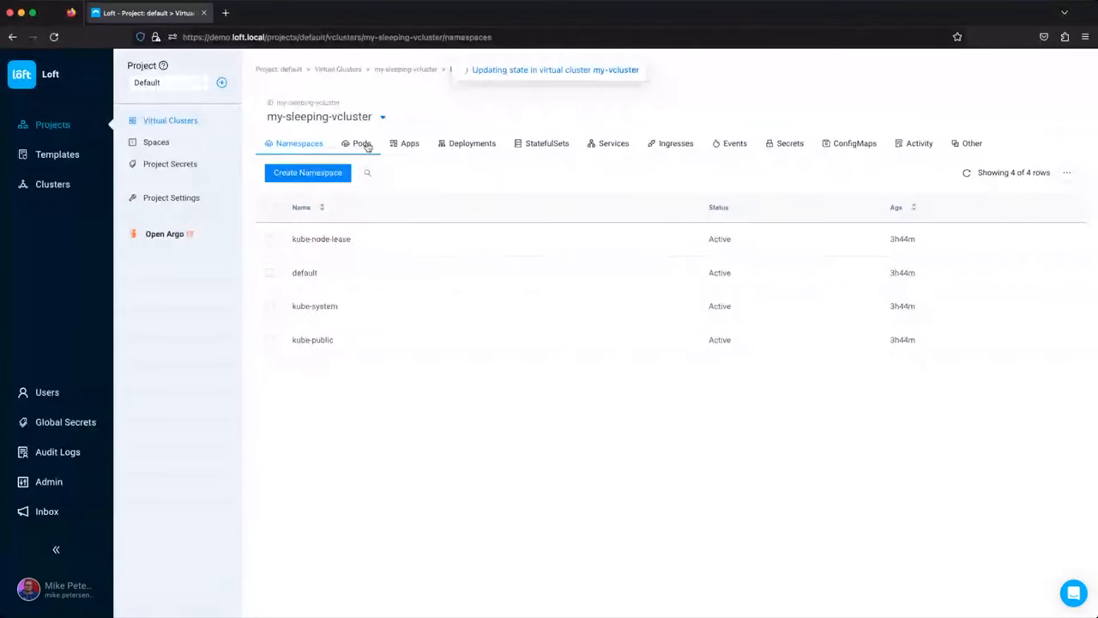
click(409, 143)
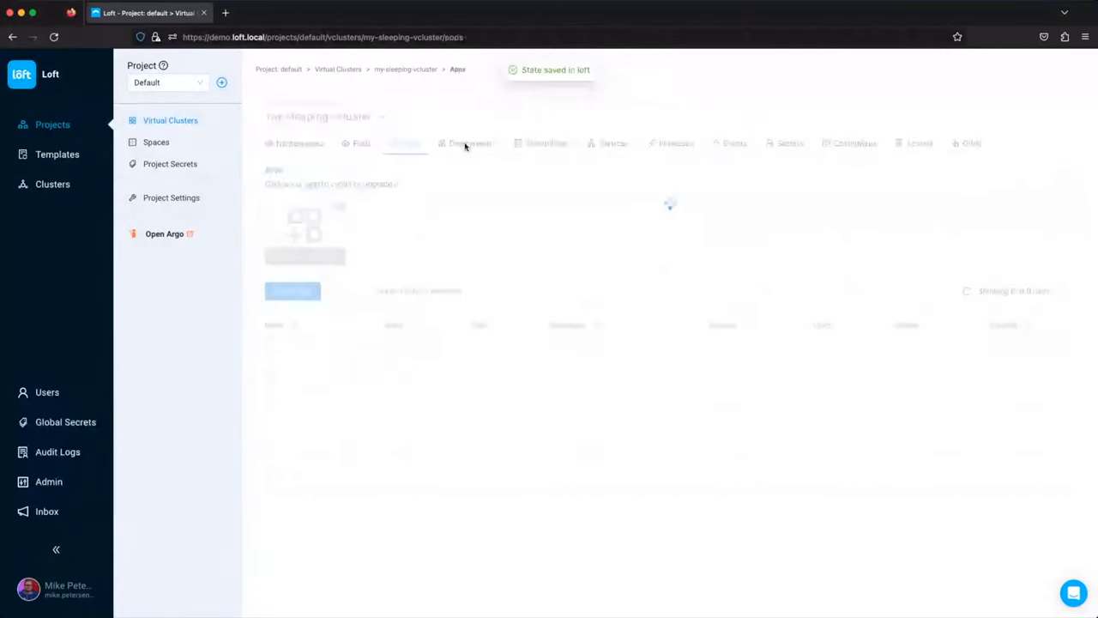
click(471, 144)
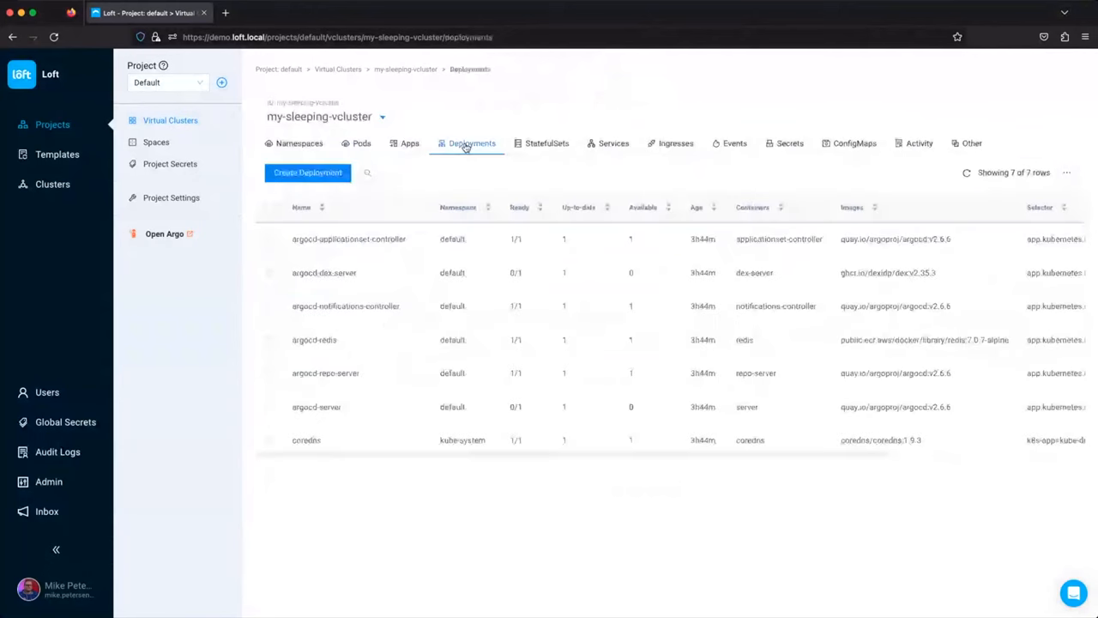